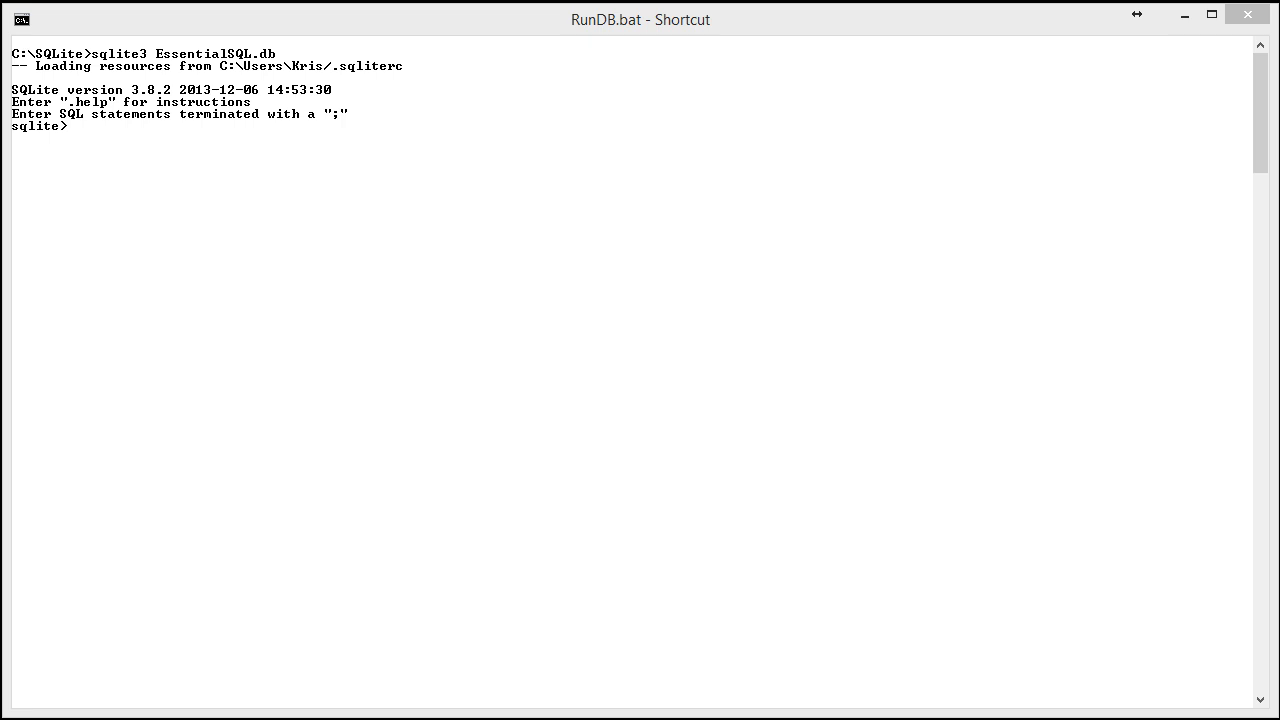
pyautogui.moveTo(72, 46)
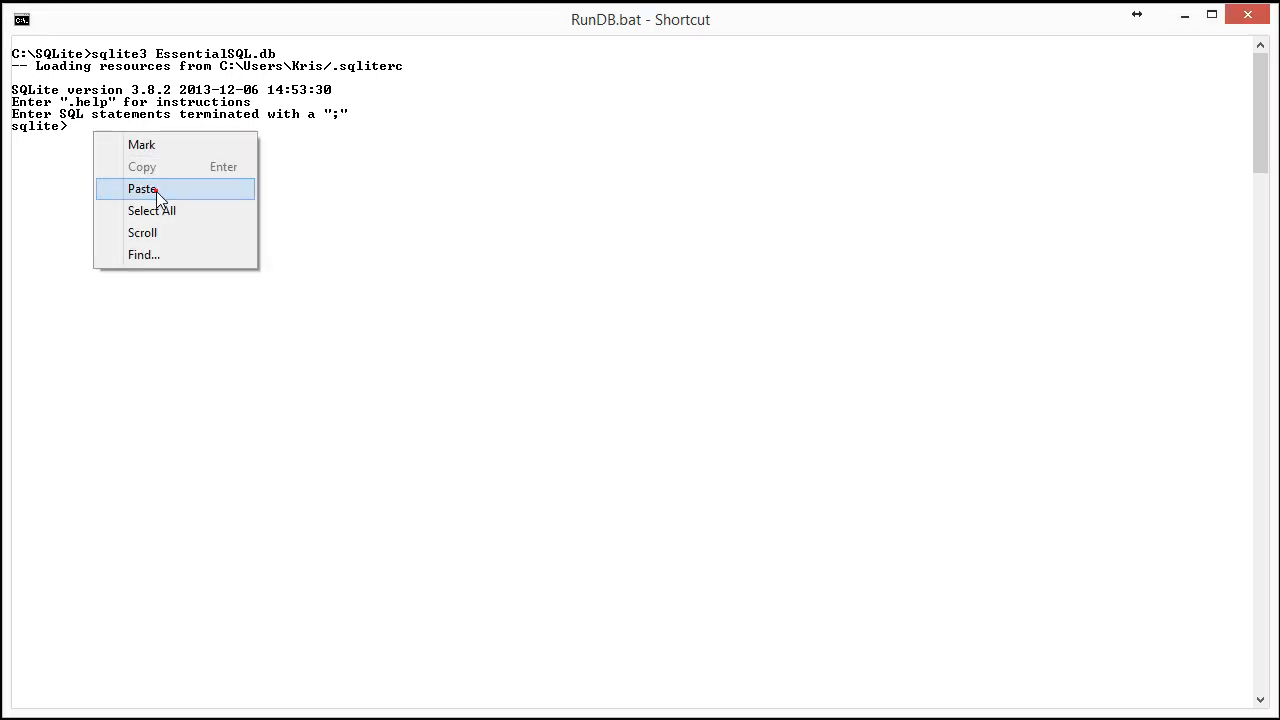
# Paste and run the AVG(Quantity) query on OrderDetails, returning 62.5531914893617
pyautogui.click(143, 189)
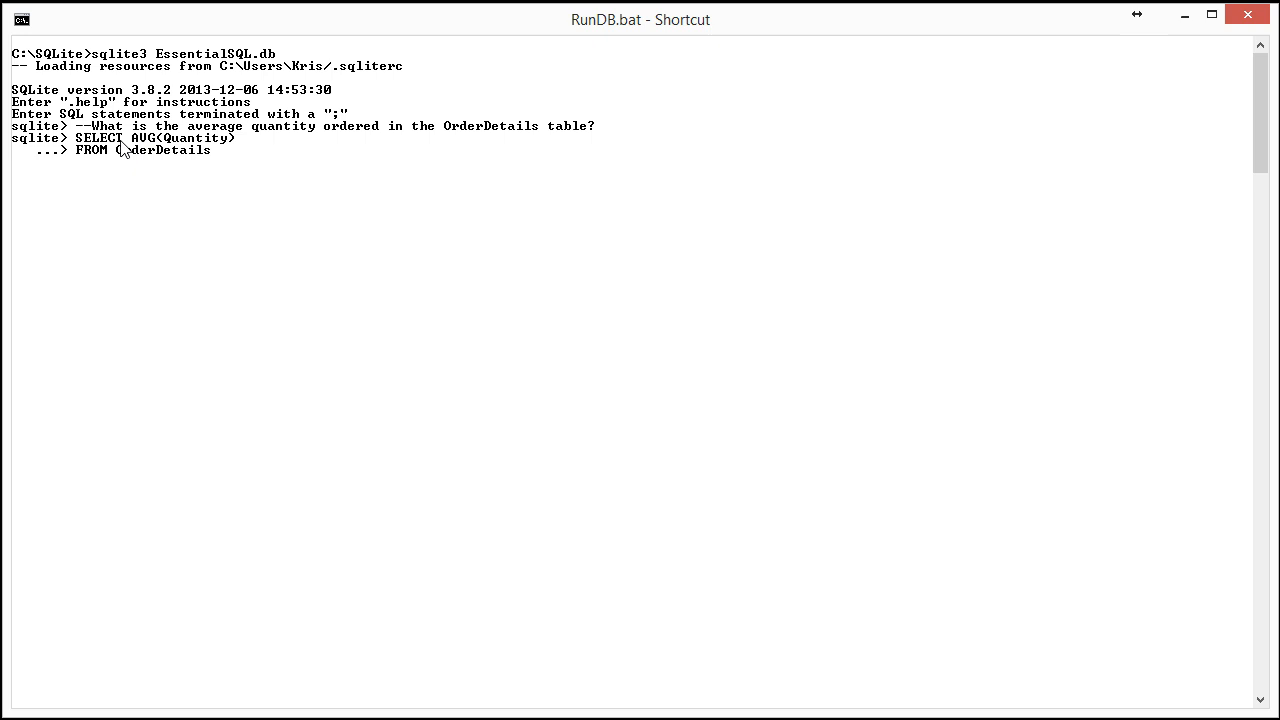
pyautogui.moveTo(135, 150)
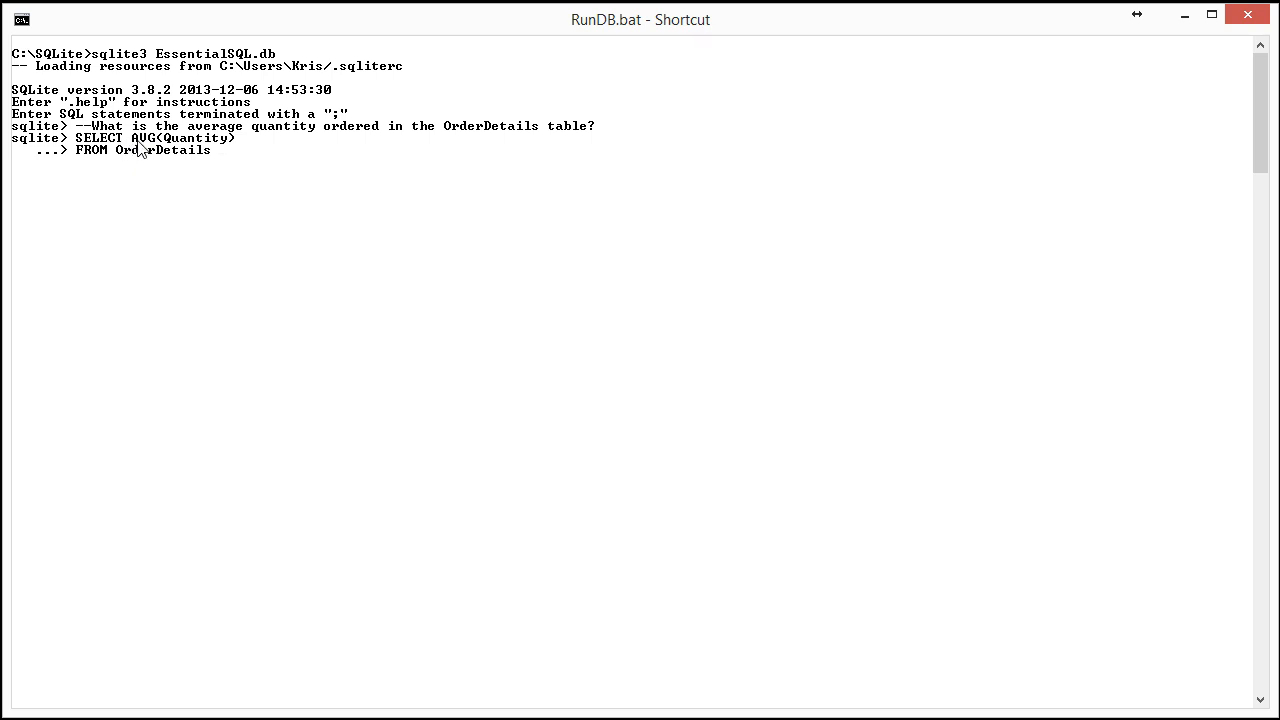
pyautogui.moveTo(165, 152)
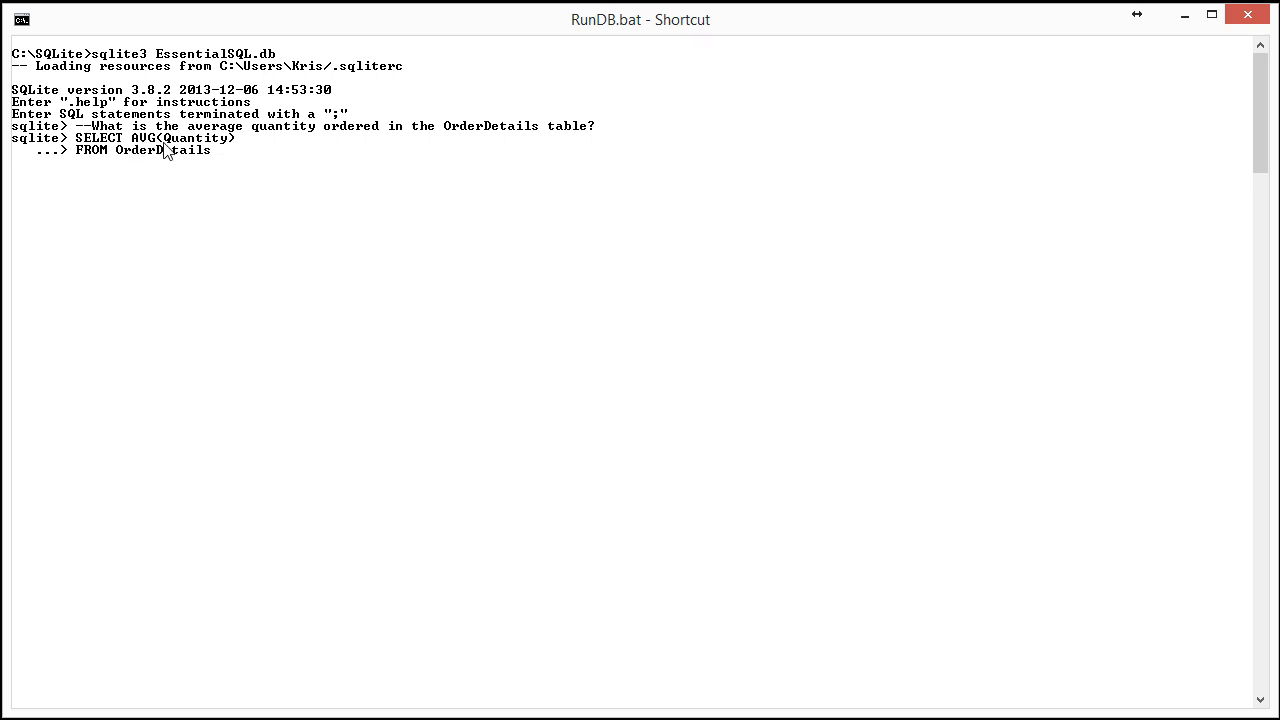
pyautogui.write('e')
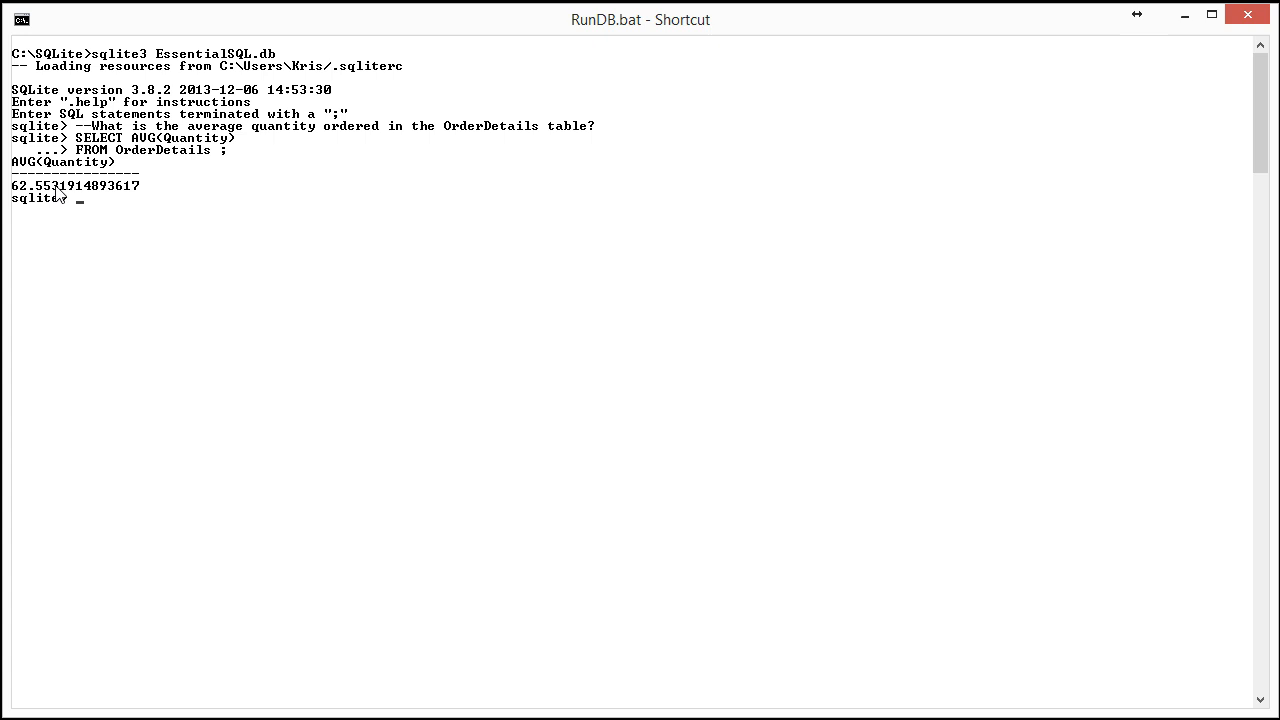
pyautogui.moveTo(166, 257)
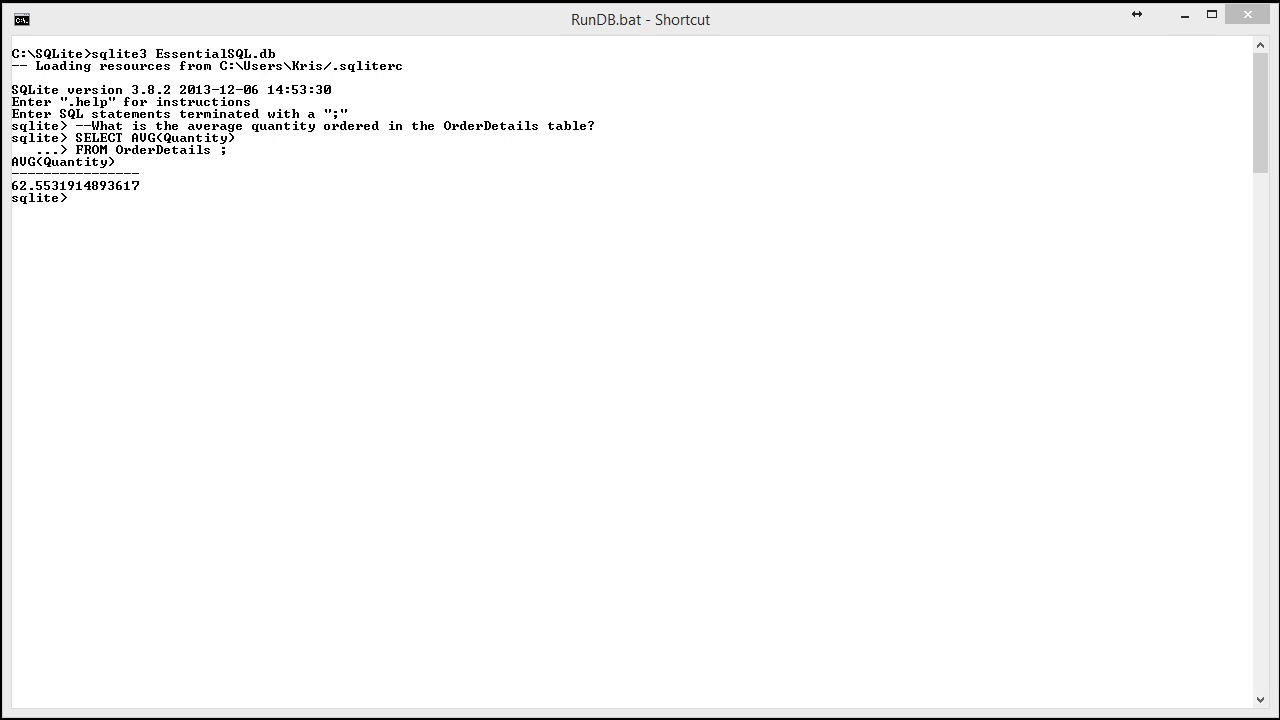
pyautogui.moveTo(90, 209)
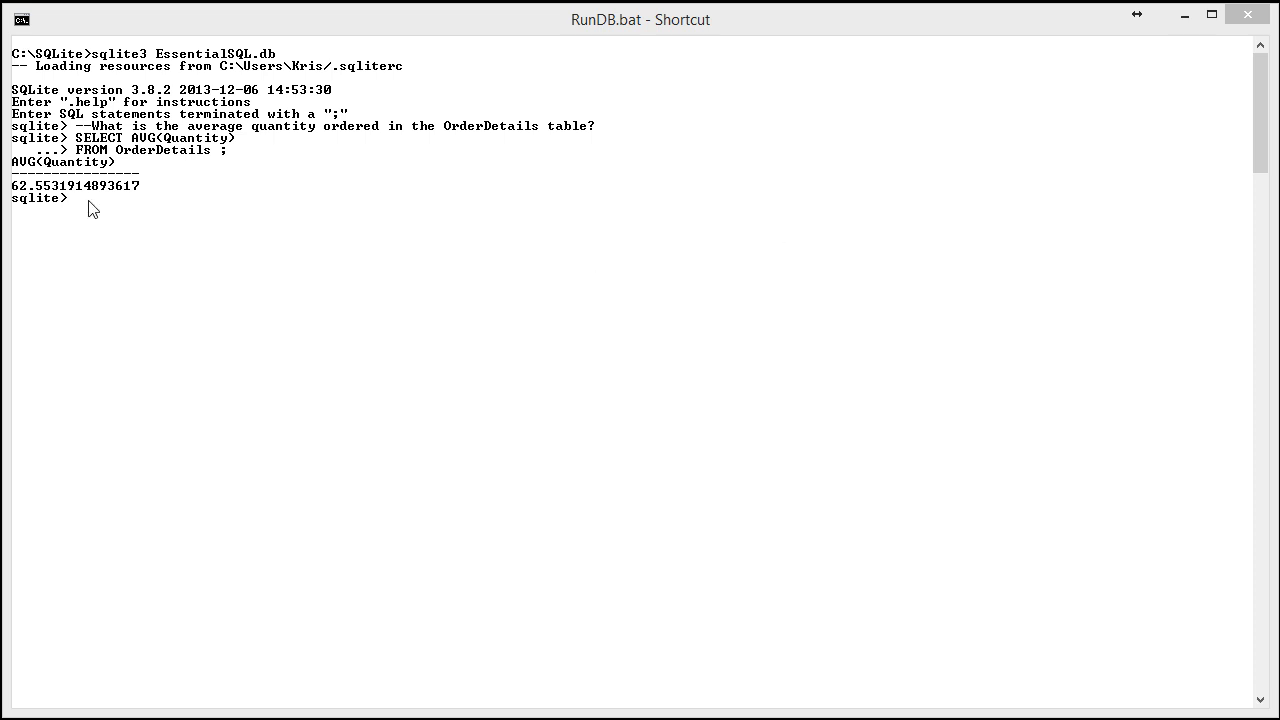
# Enter the min/max/average comment and start SELECT ProductID, MIN, MAX, AVG(Quantity) query
pyautogui.write('--Display the Min, Max, and Average Quantity ordered for each product in OrderDetails.')
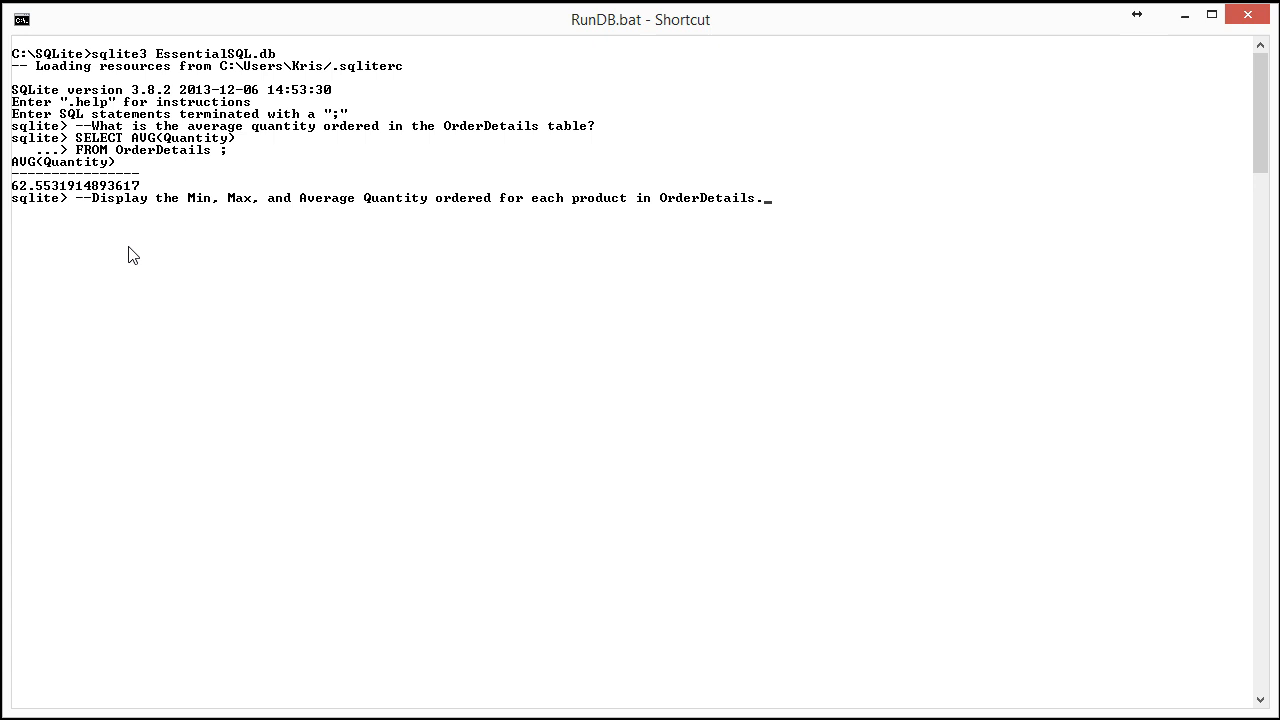
pyautogui.moveTo(289, 215)
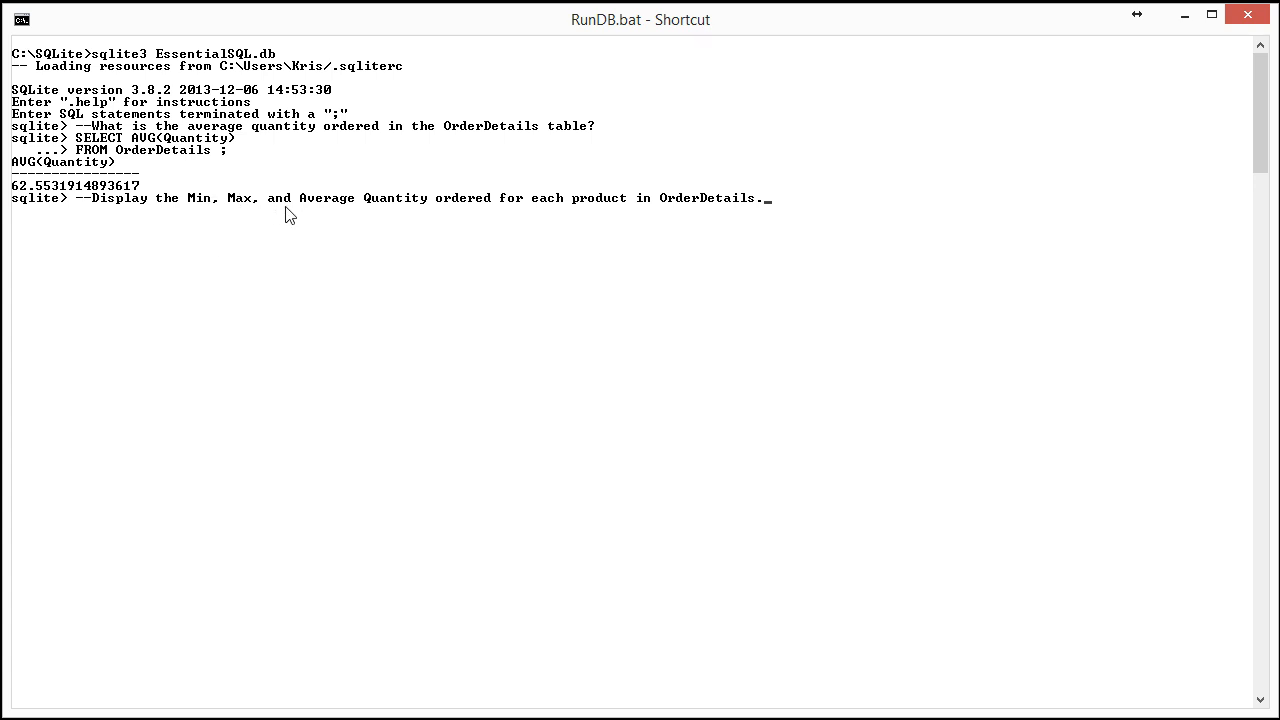
pyautogui.moveTo(708, 255)
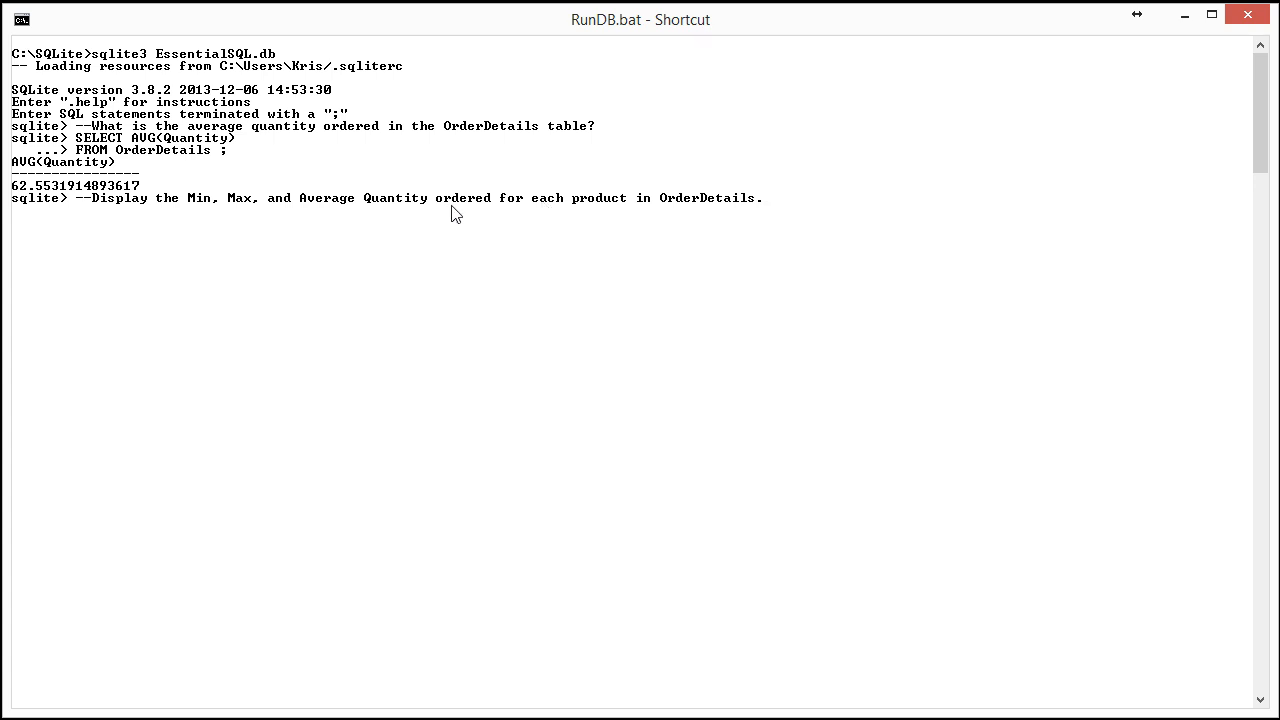
pyautogui.moveTo(595, 215)
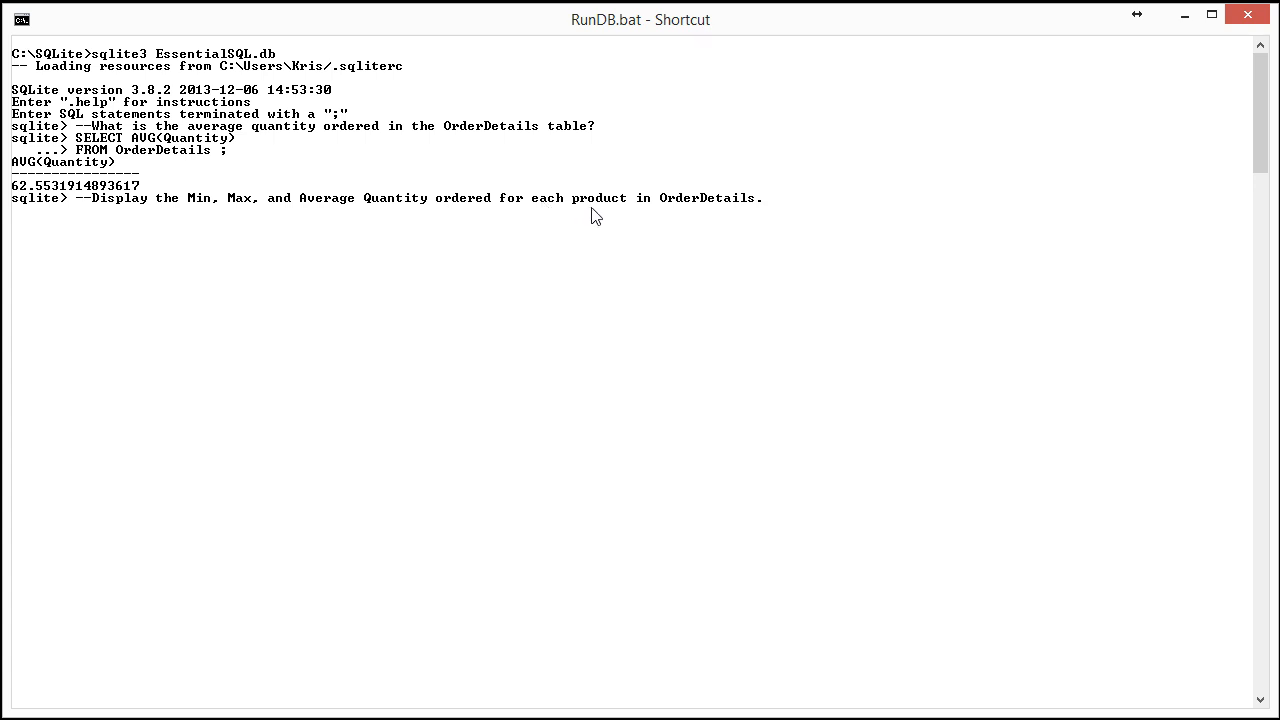
pyautogui.moveTo(588, 200)
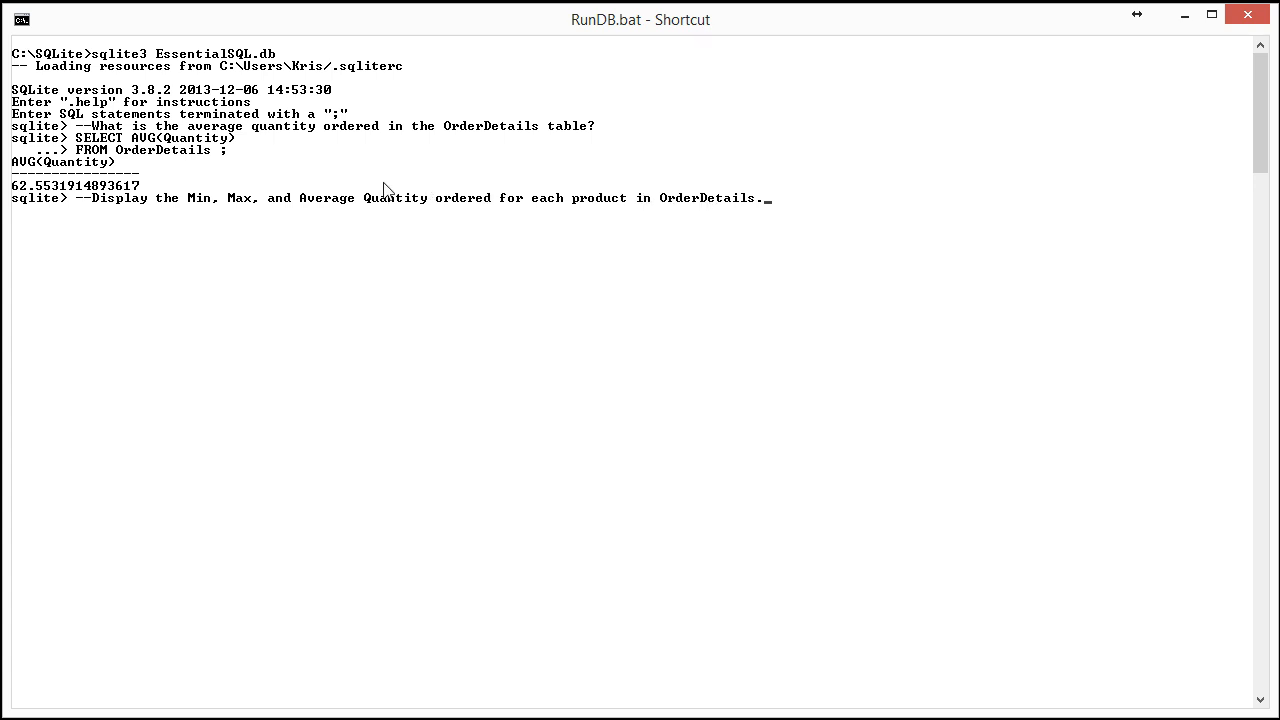
pyautogui.moveTo(296, 214)
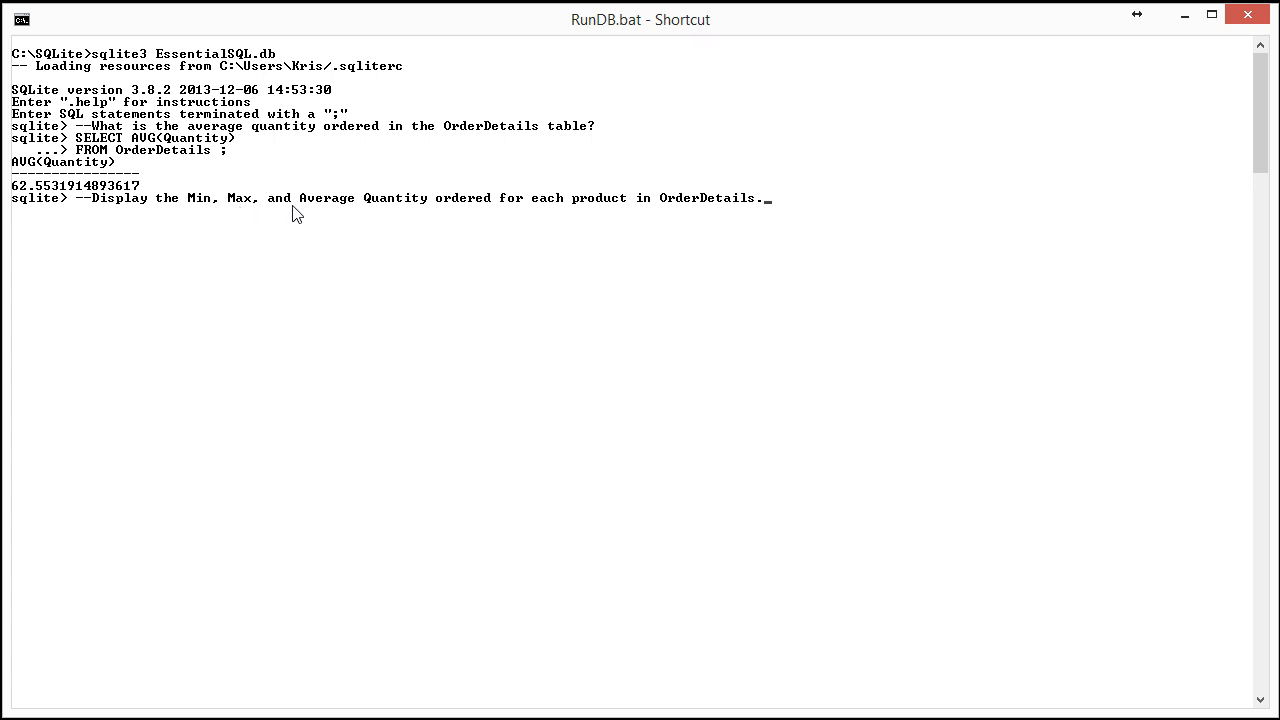
pyautogui.moveTo(490, 222)
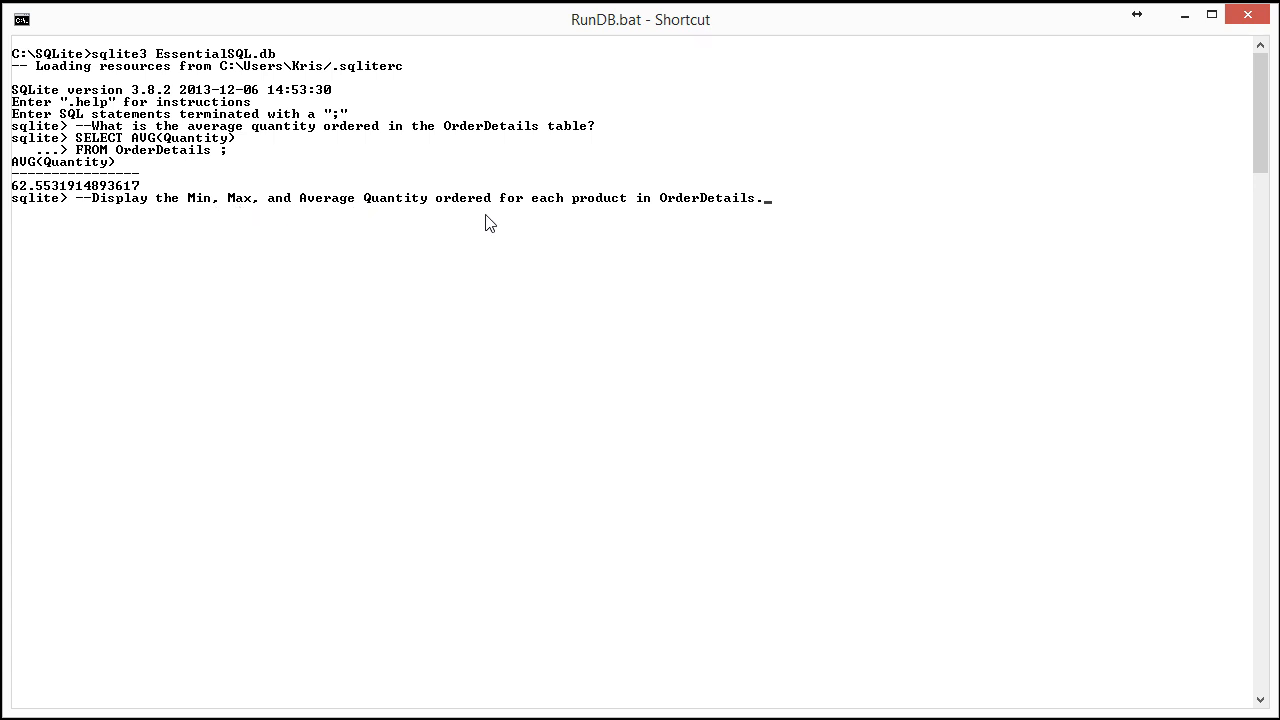
pyautogui.moveTo(613, 212)
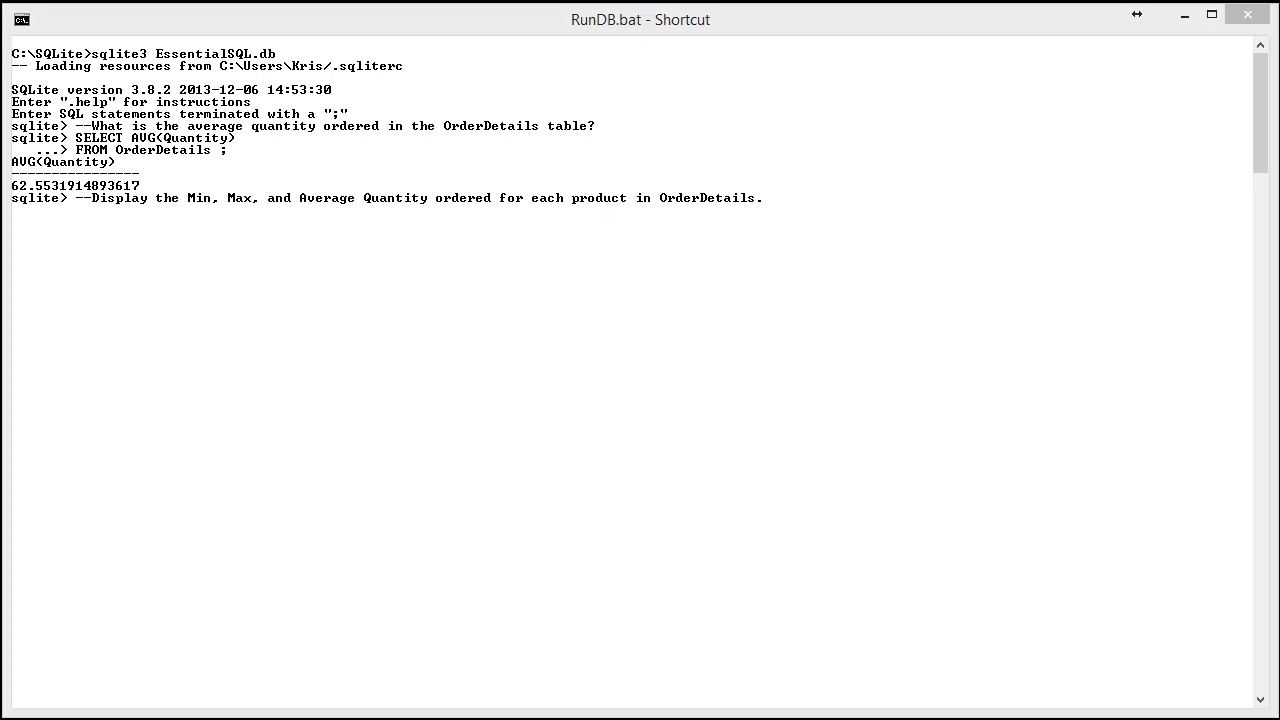
pyautogui.moveTo(750, 223)
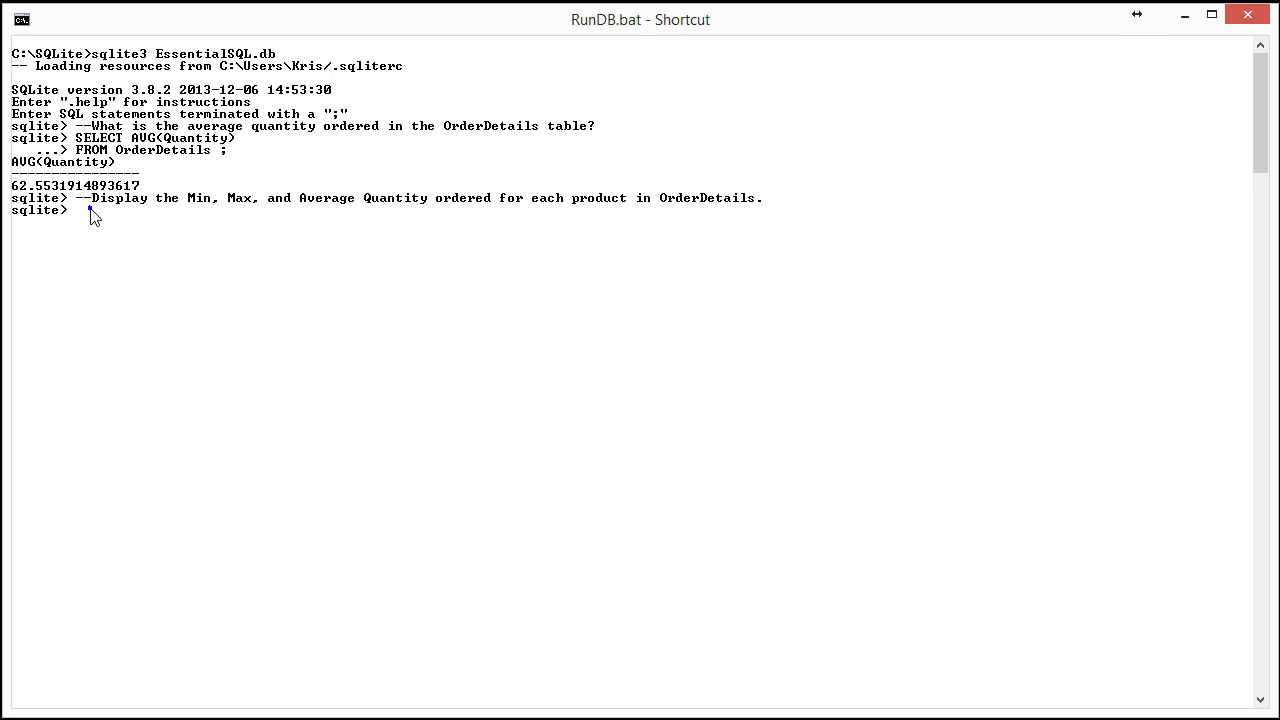
pyautogui.write('SELECT ProductID, MIN(Quantity), MAX(Quantity), AVG(Quantity)')
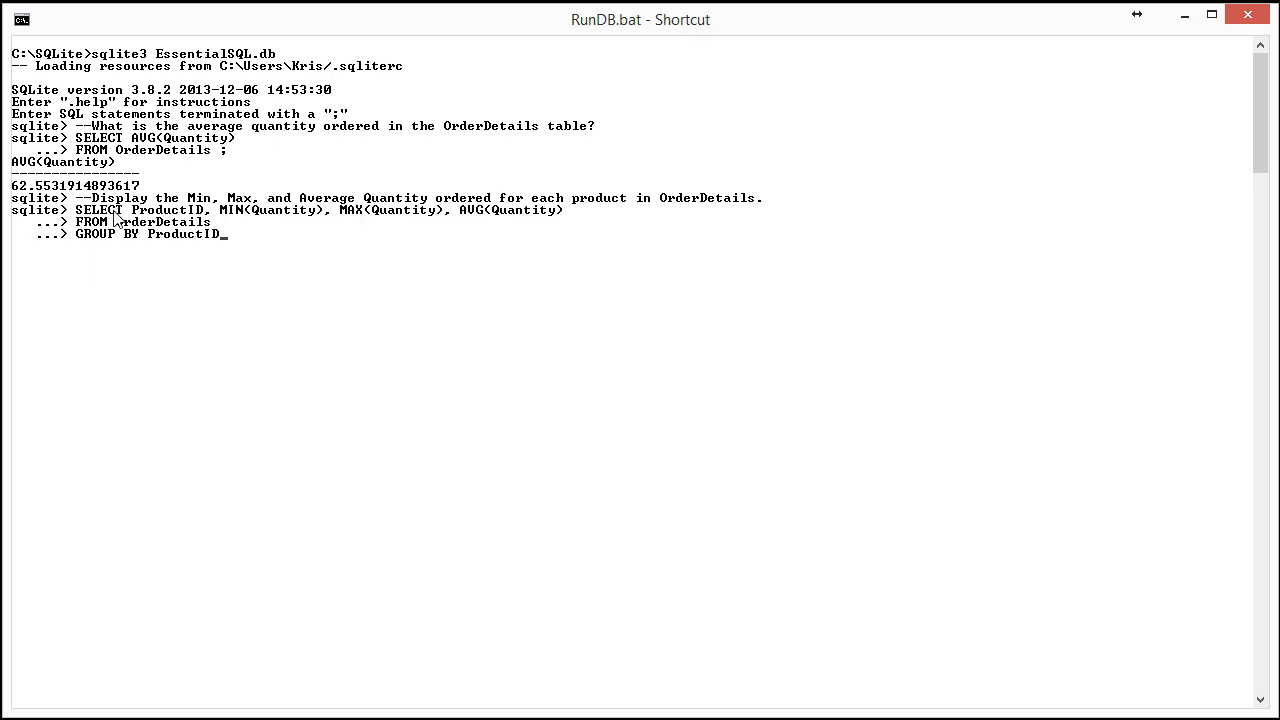
pyautogui.moveTo(263, 228)
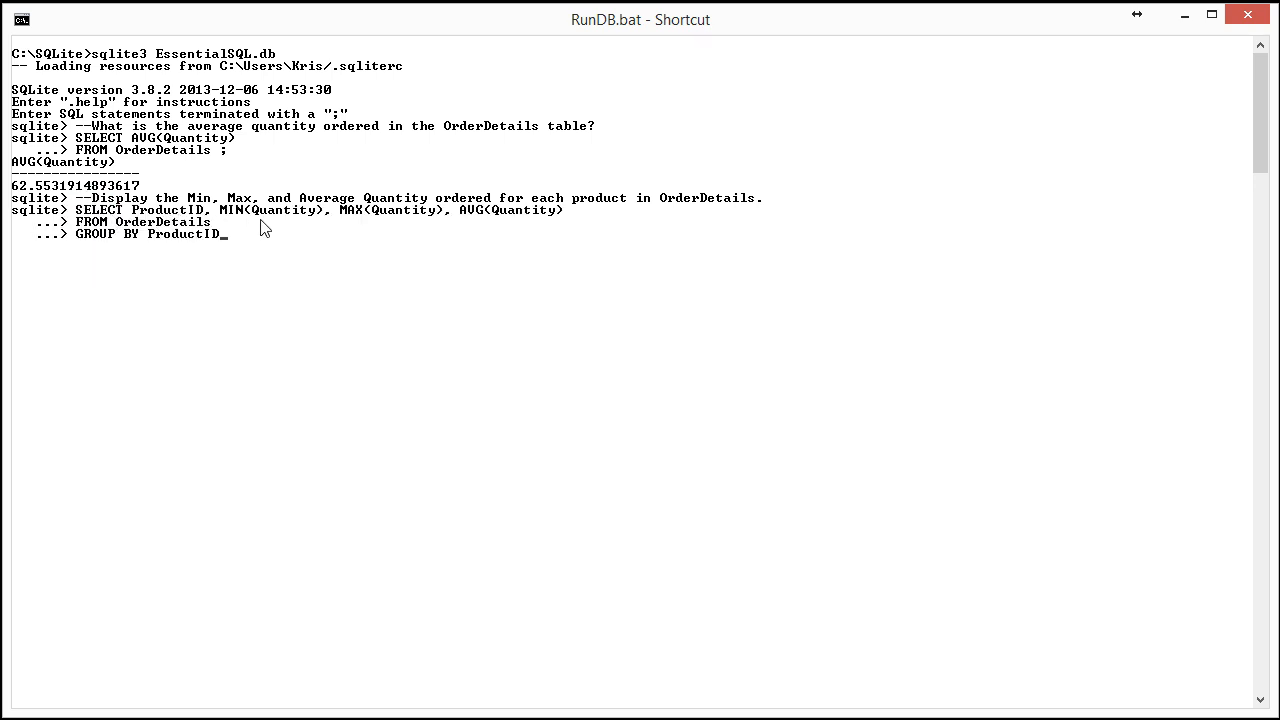
pyautogui.moveTo(535, 234)
pyautogui.write(';')
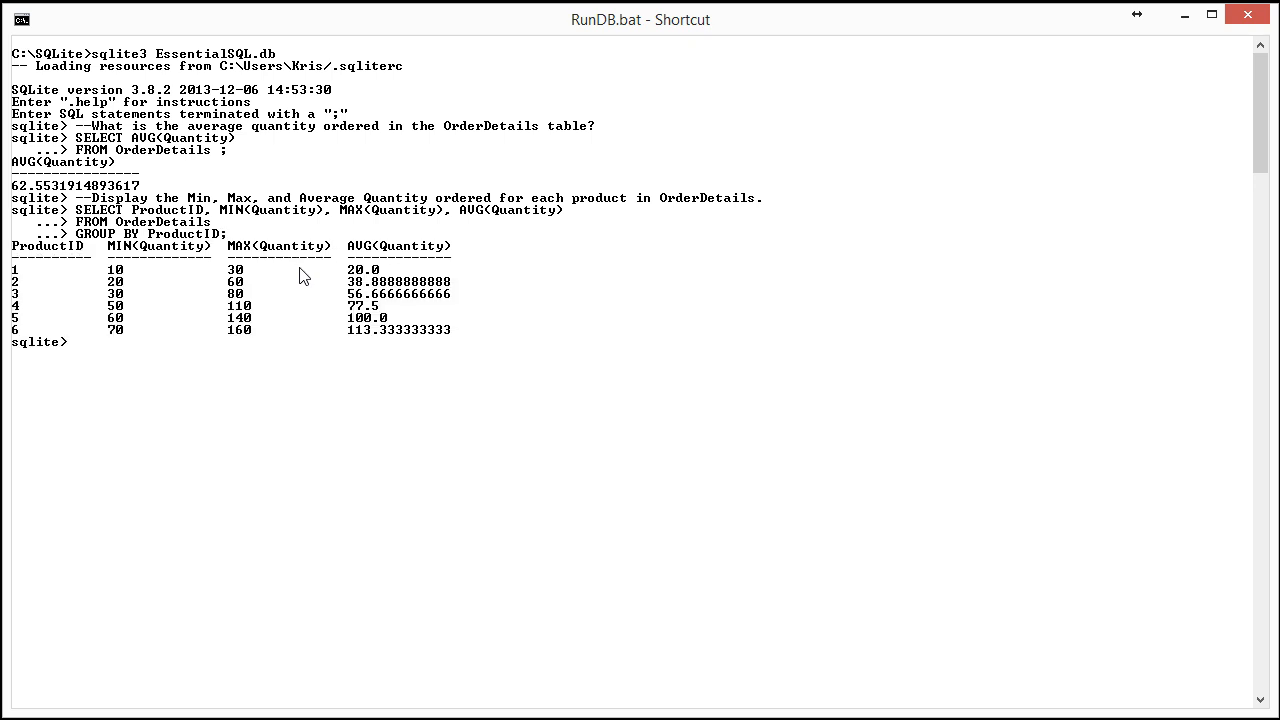
pyautogui.moveTo(168, 295)
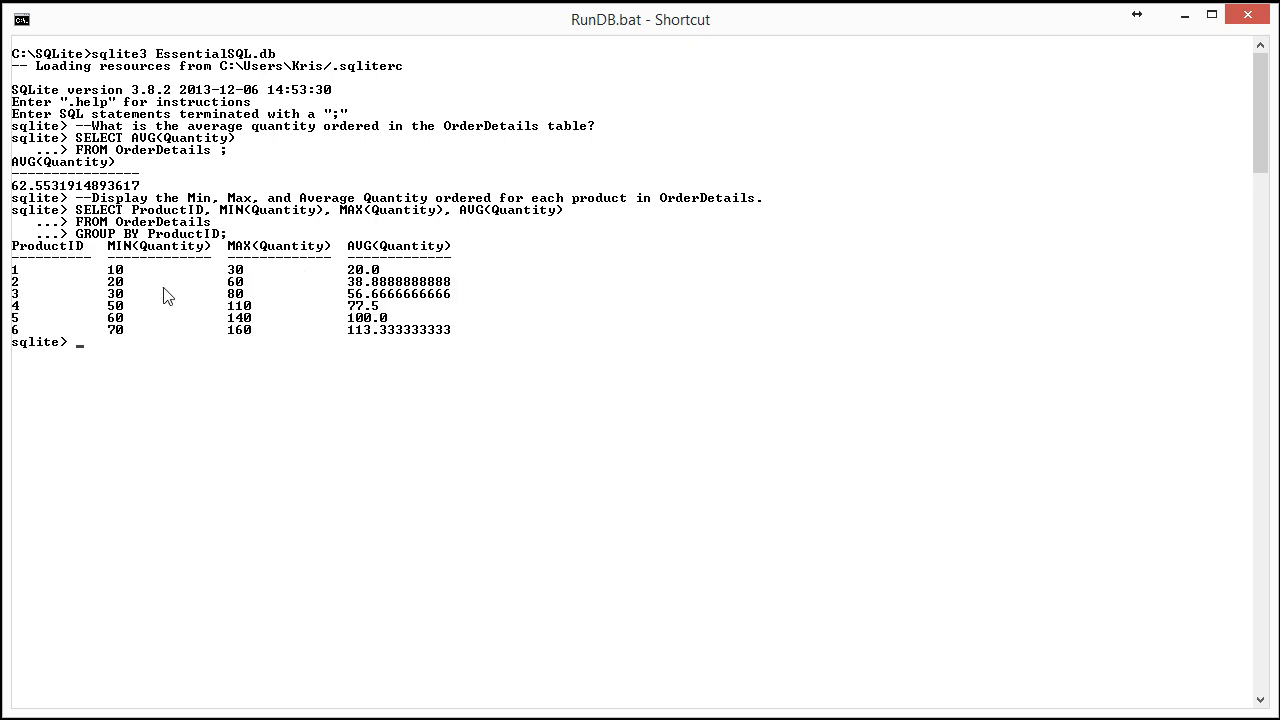
pyautogui.moveTo(303, 293)
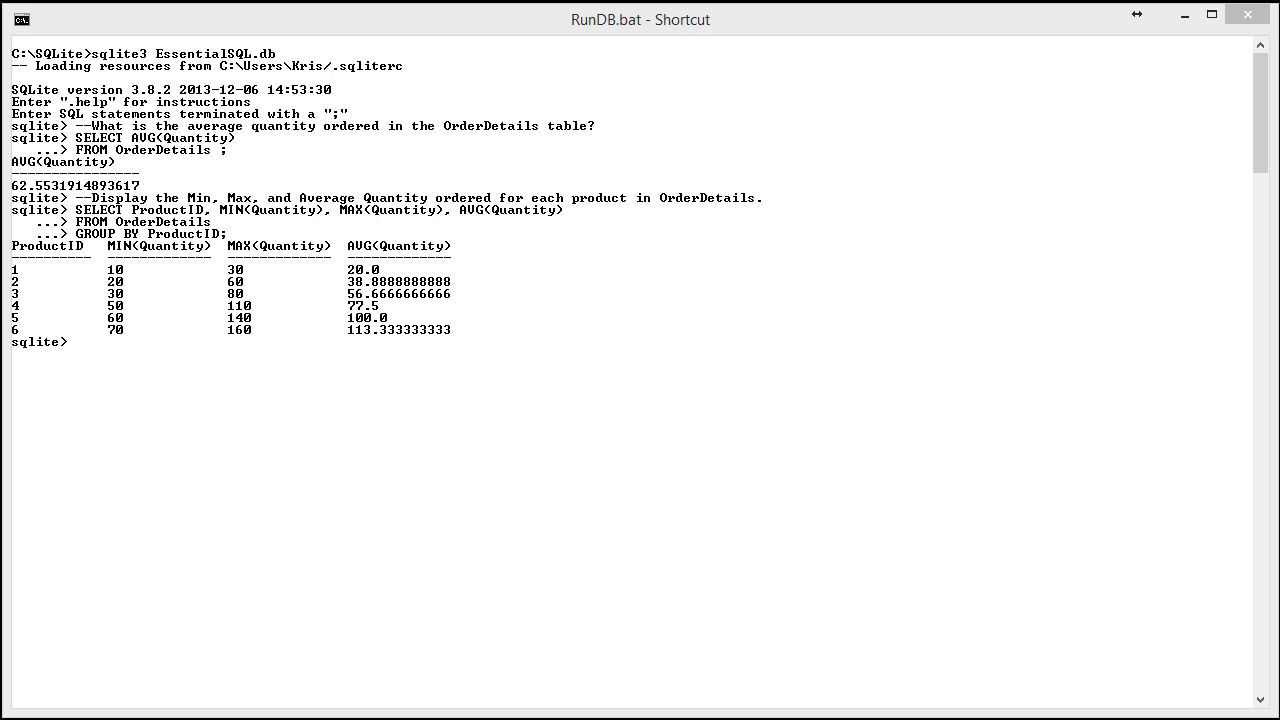
pyautogui.moveTo(716, 467)
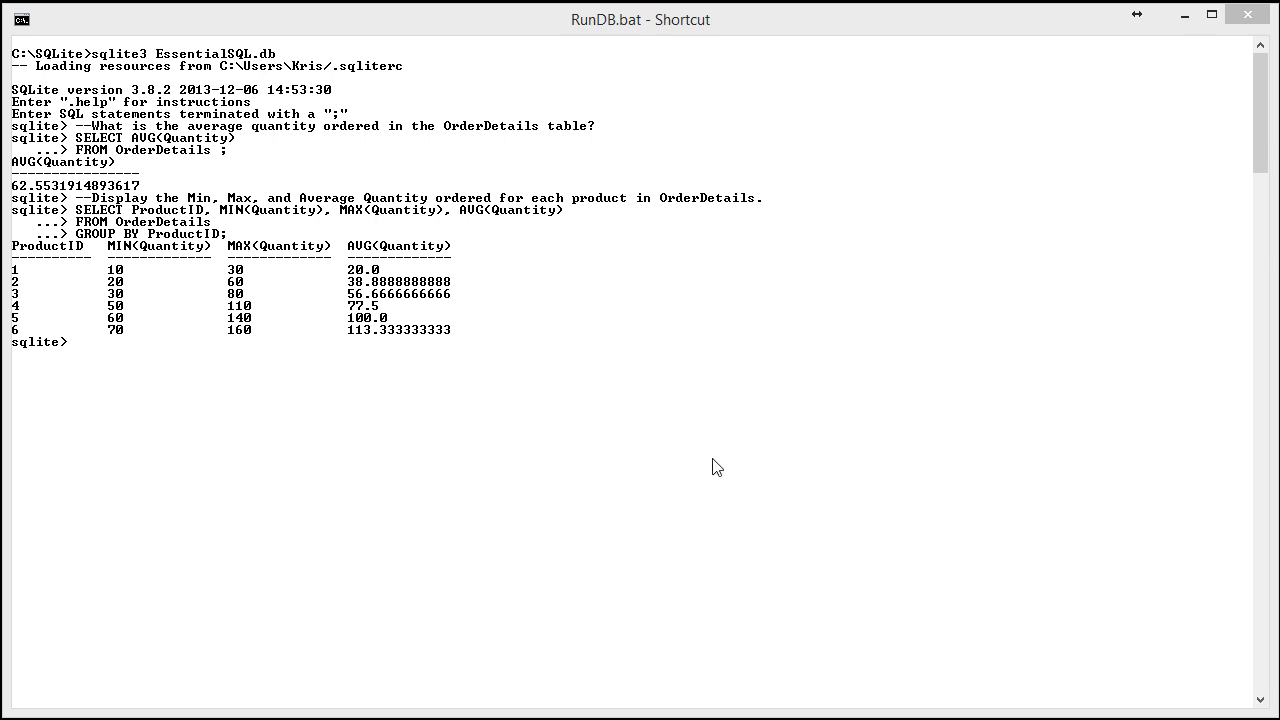
pyautogui.moveTo(311, 324)
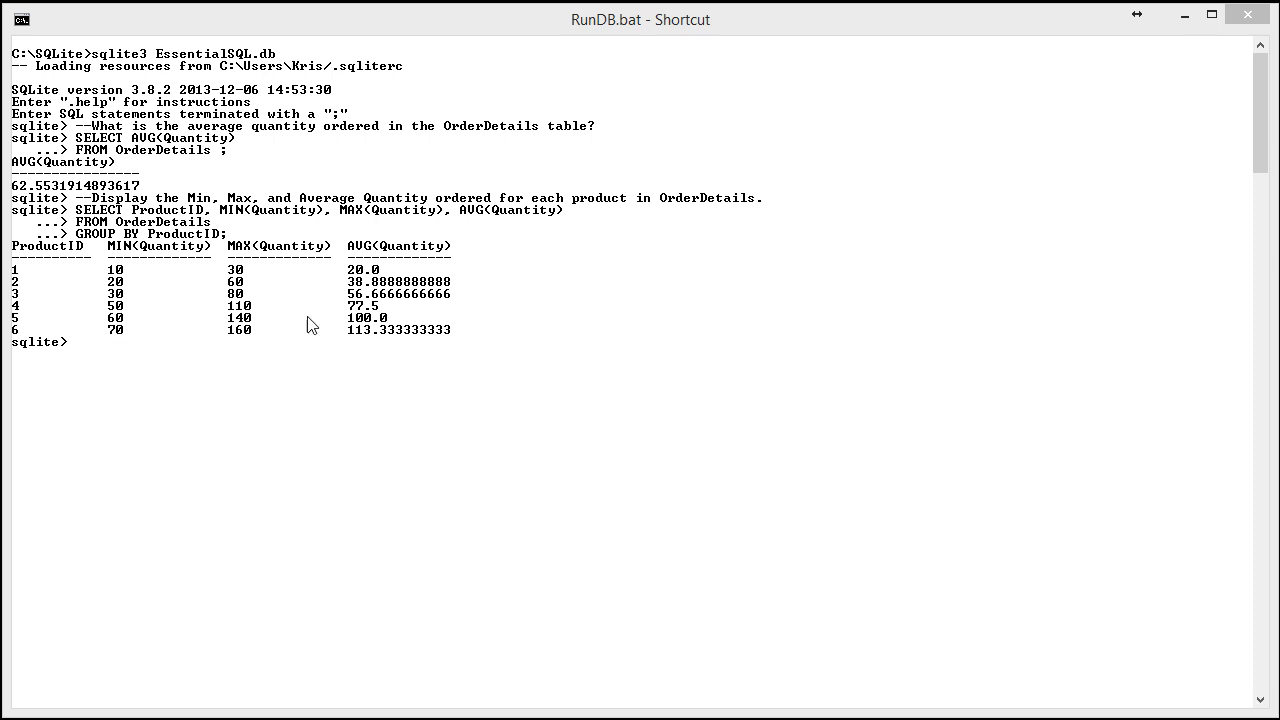
pyautogui.moveTo(91, 365)
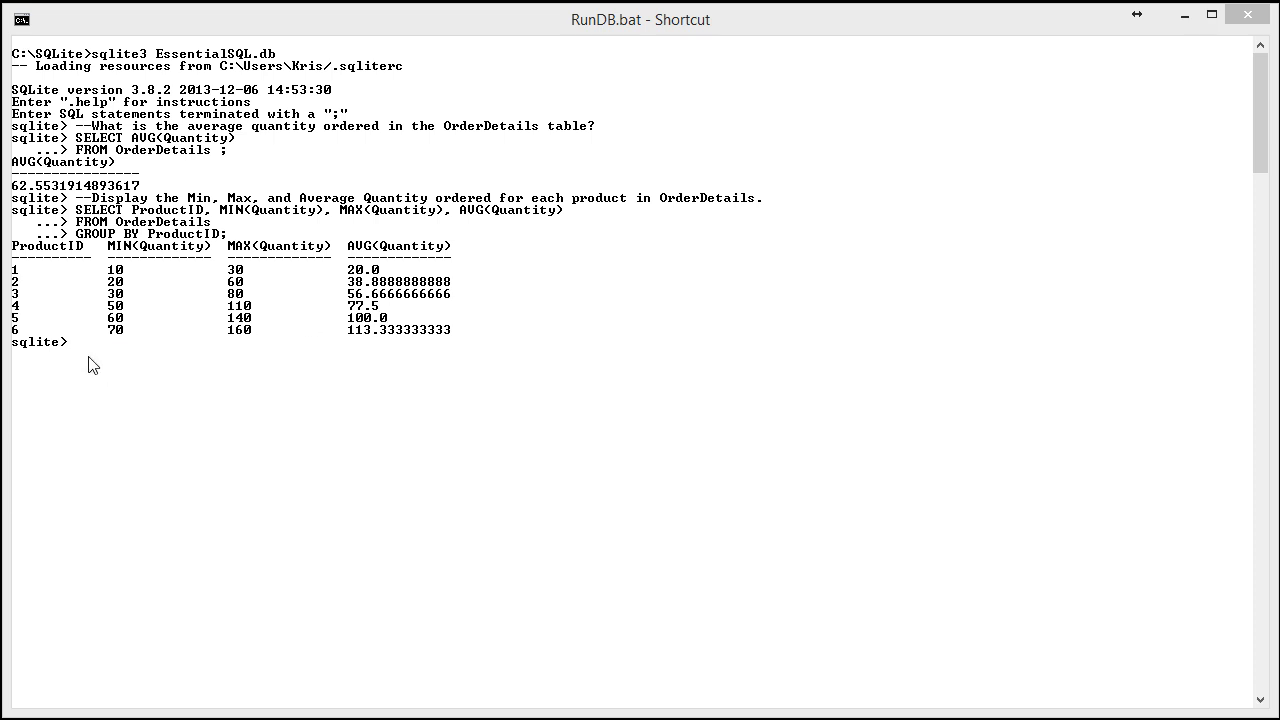
# Paste the total-sales-by-product comment for products on 7 or more OrderDetails
pyautogui.rightClick(92, 362)
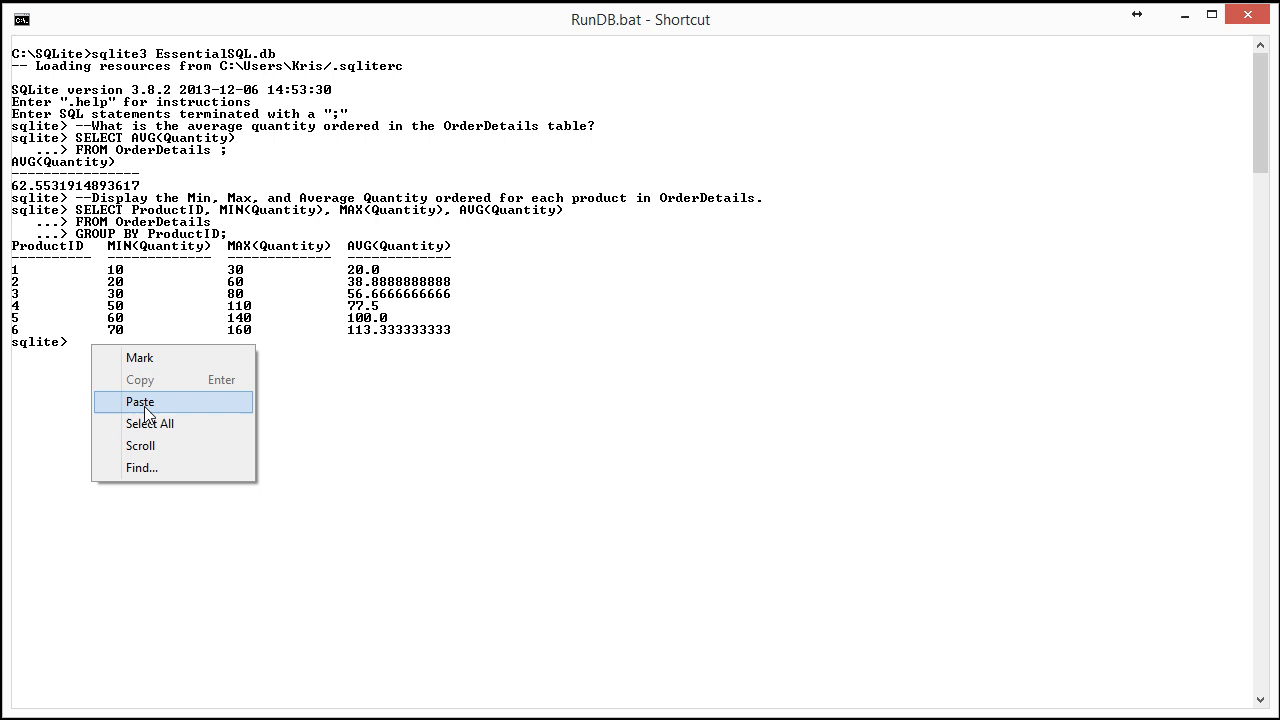
pyautogui.click(140, 401)
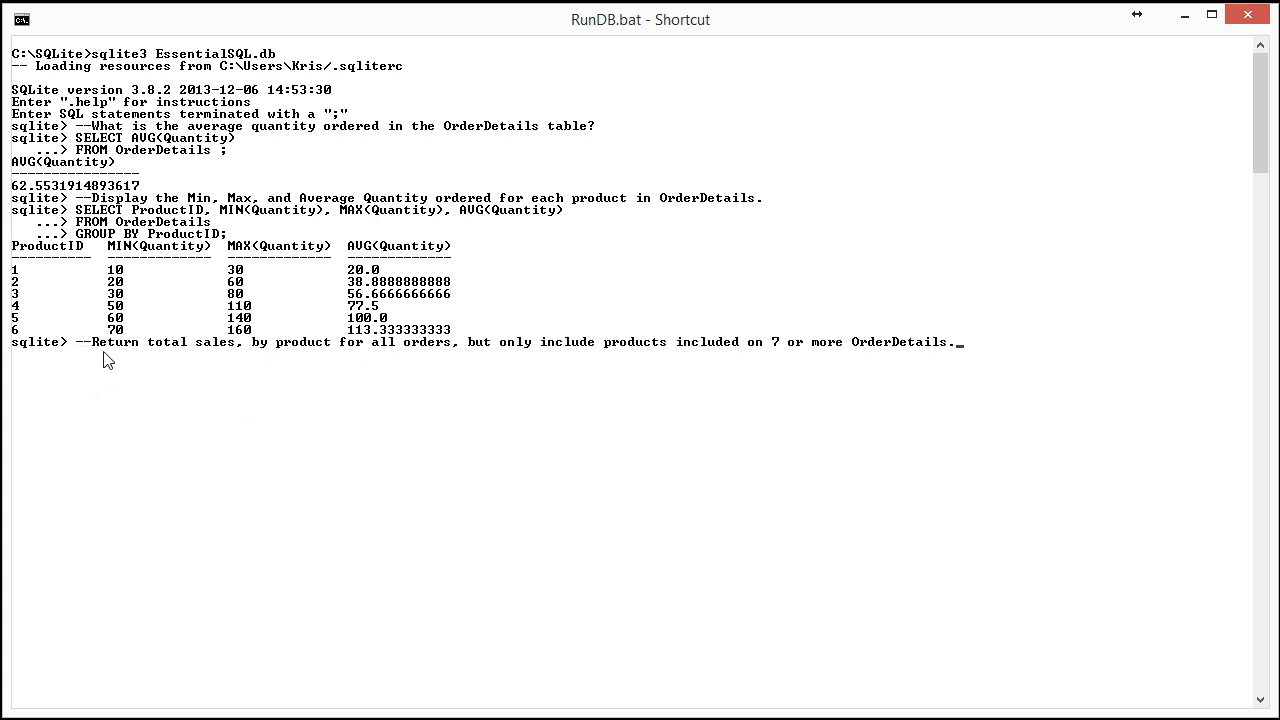
pyautogui.moveTo(222, 351)
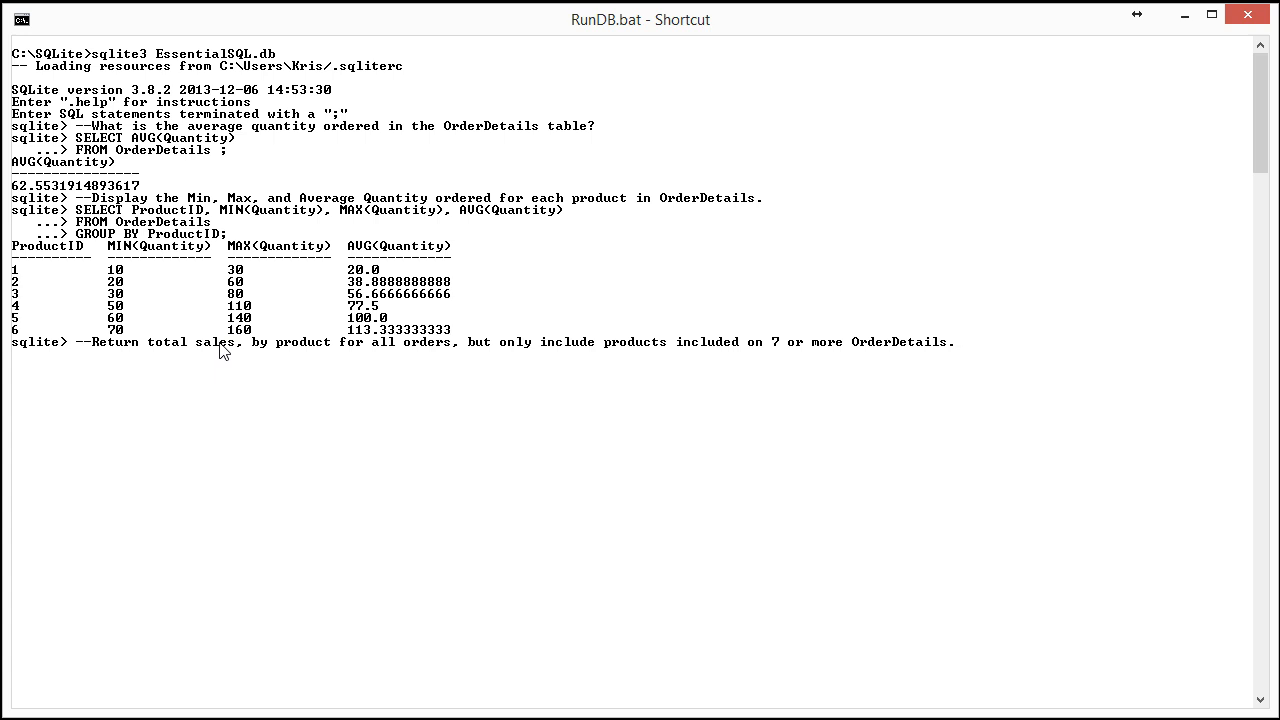
pyautogui.moveTo(261, 361)
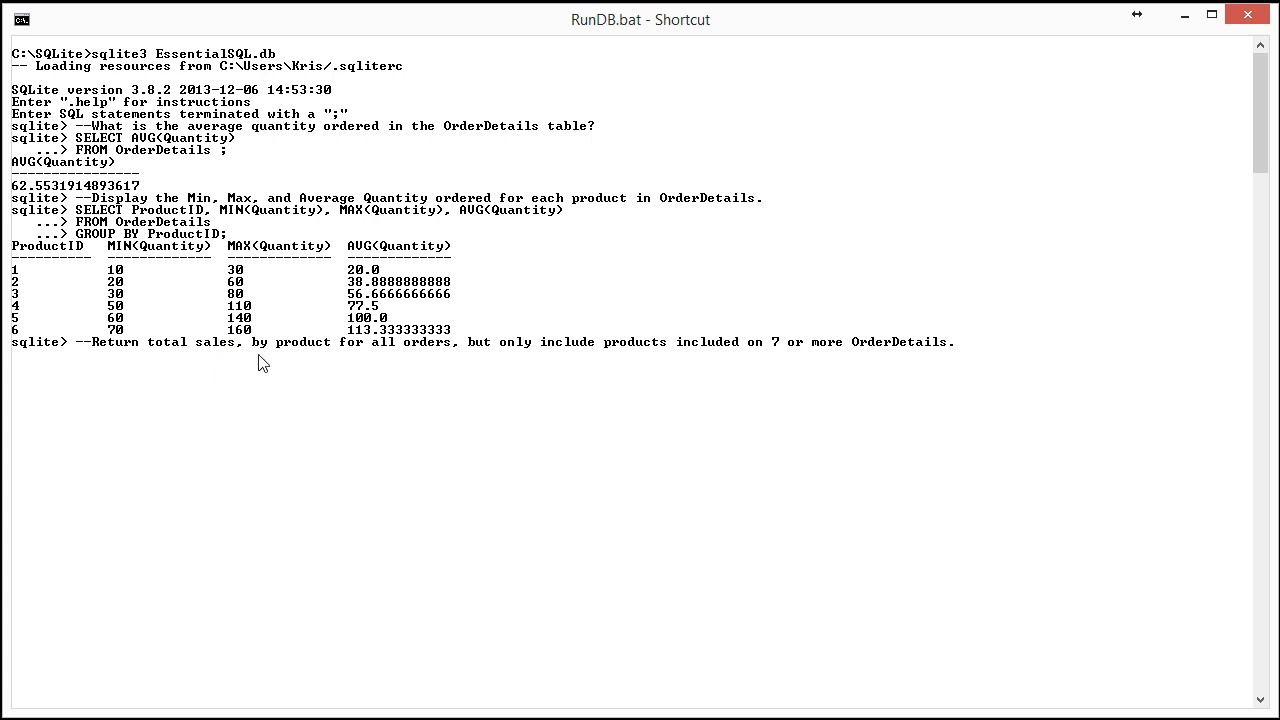
pyautogui.moveTo(290, 355)
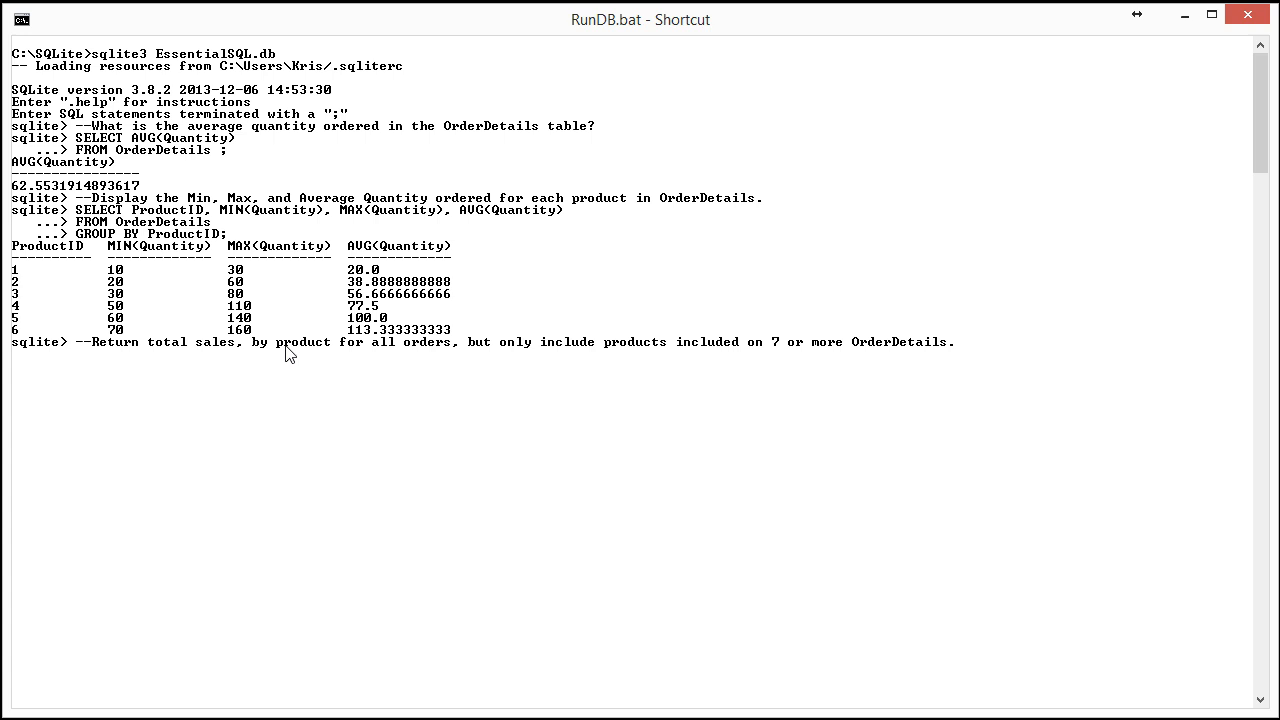
pyautogui.moveTo(410, 357)
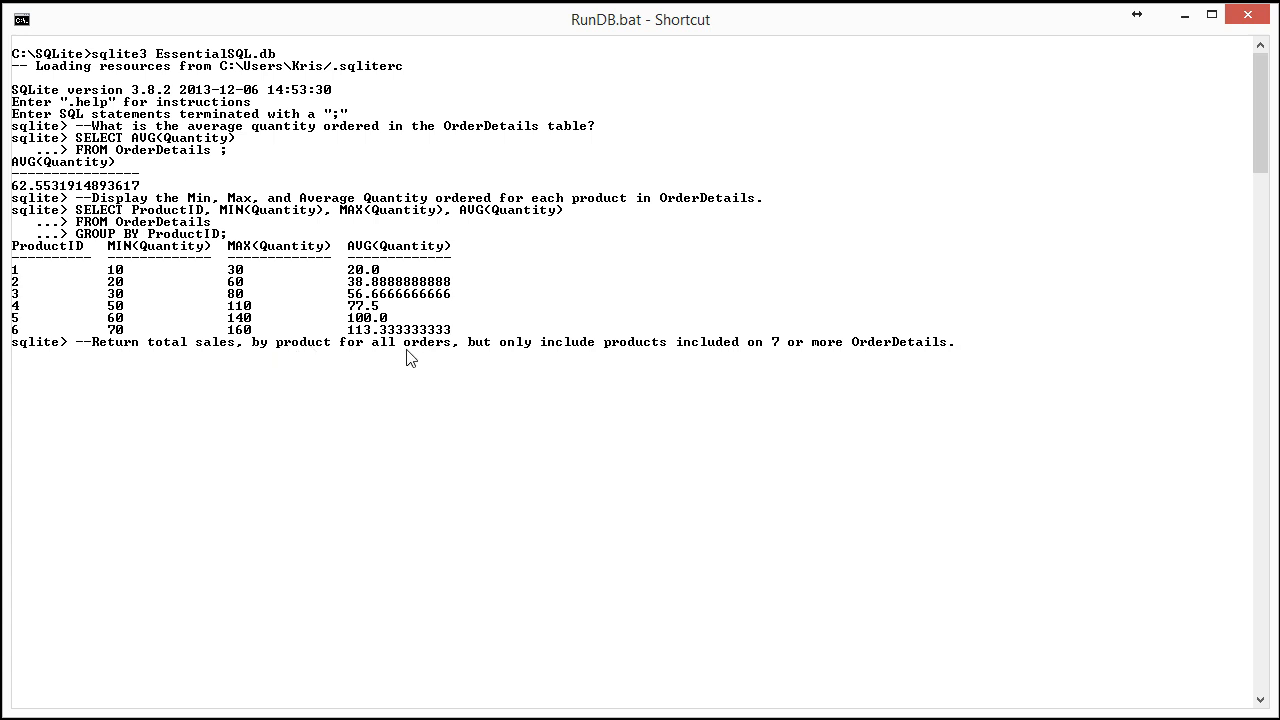
pyautogui.moveTo(393, 360)
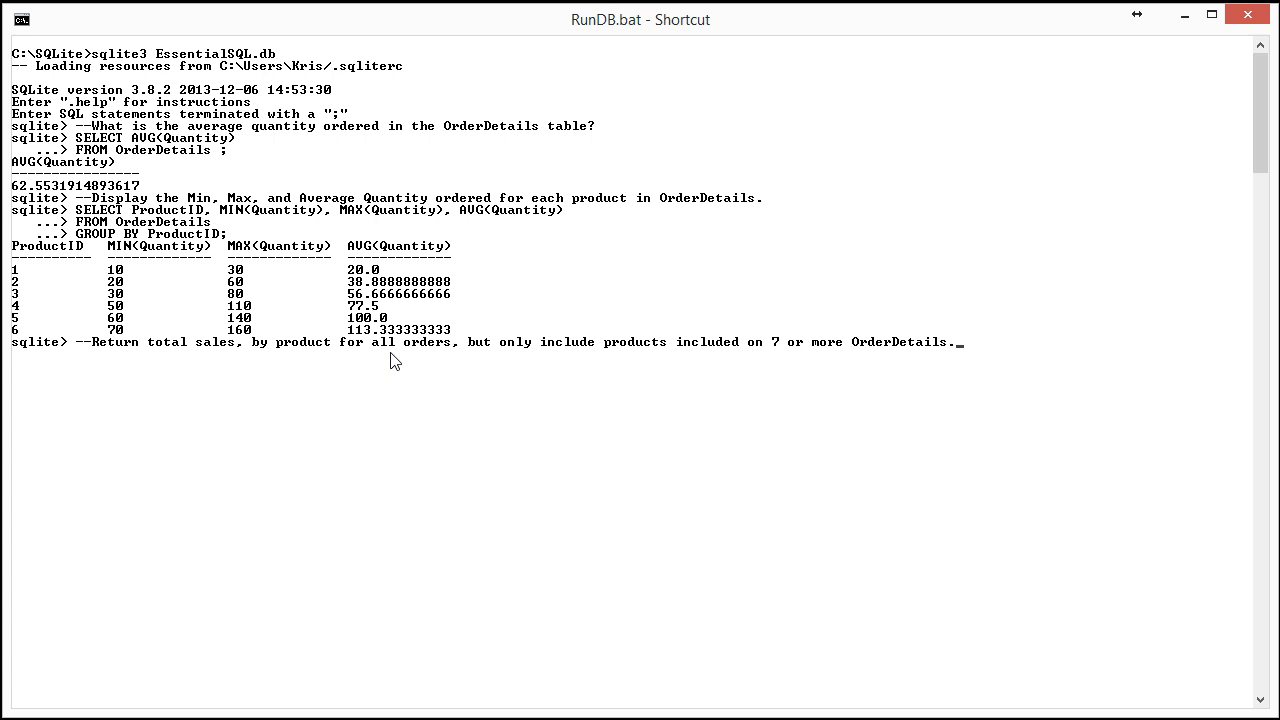
pyautogui.moveTo(660, 368)
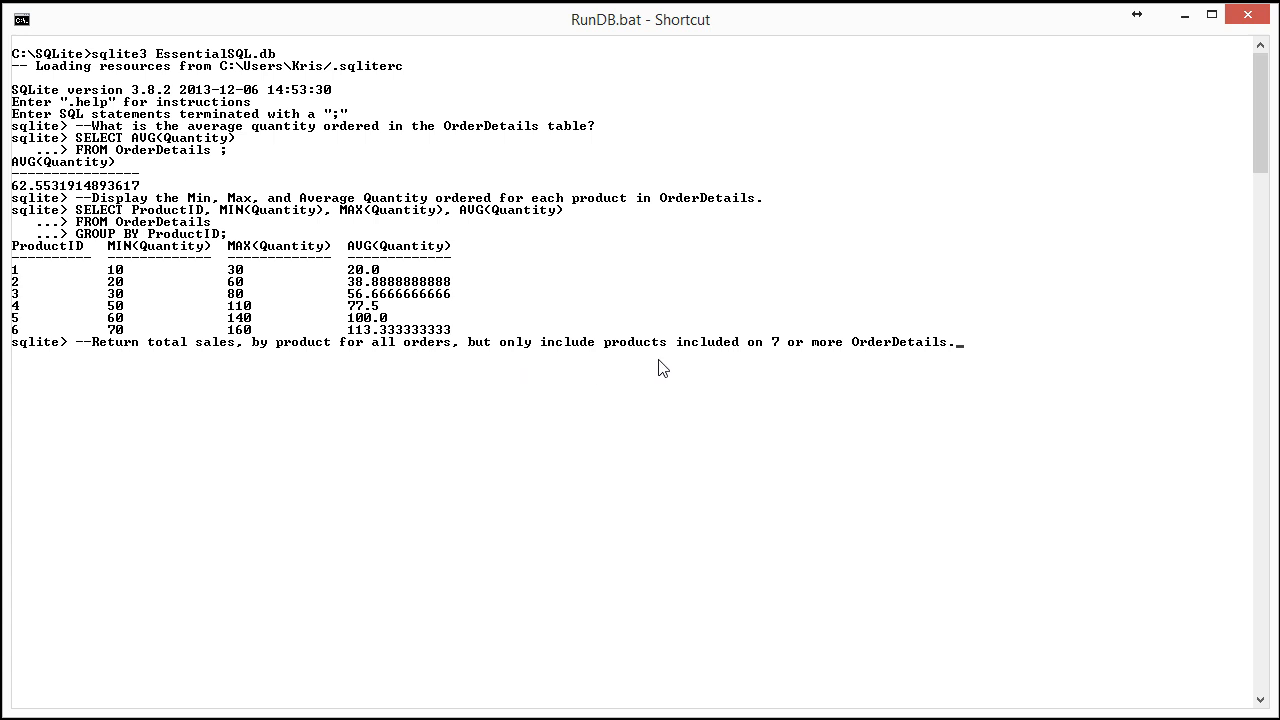
pyautogui.moveTo(825, 357)
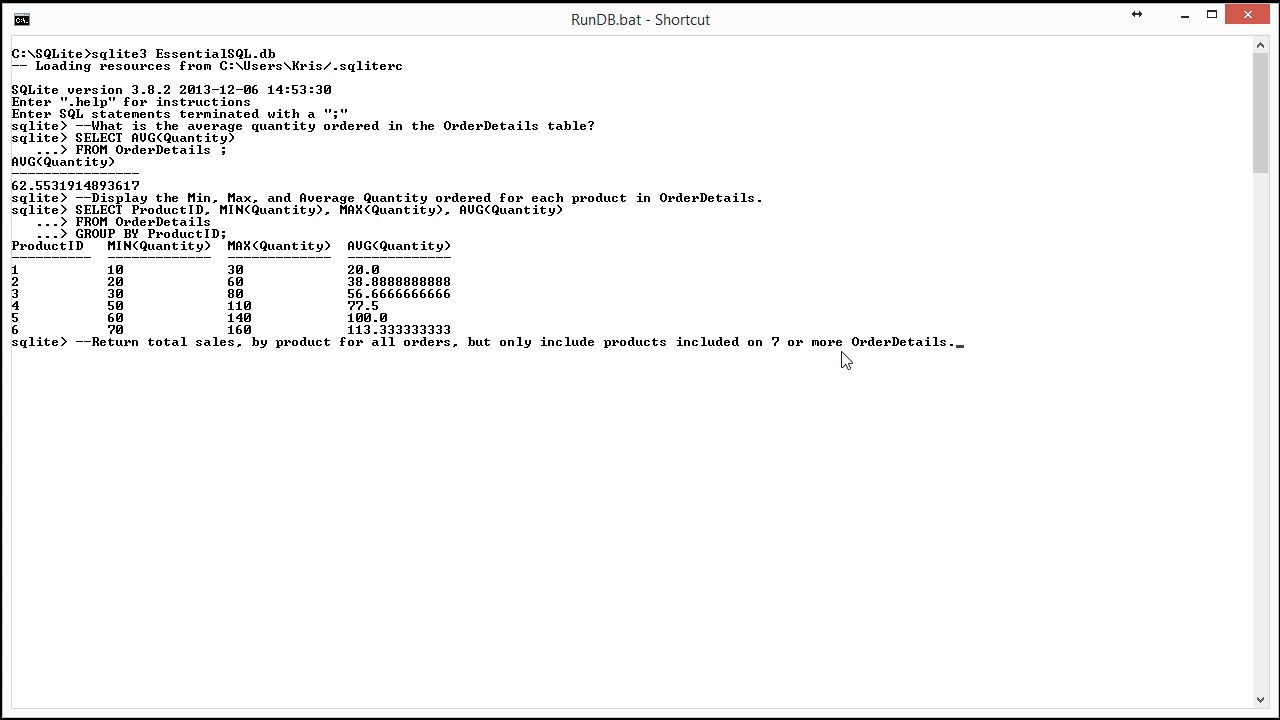
pyautogui.moveTo(830, 363)
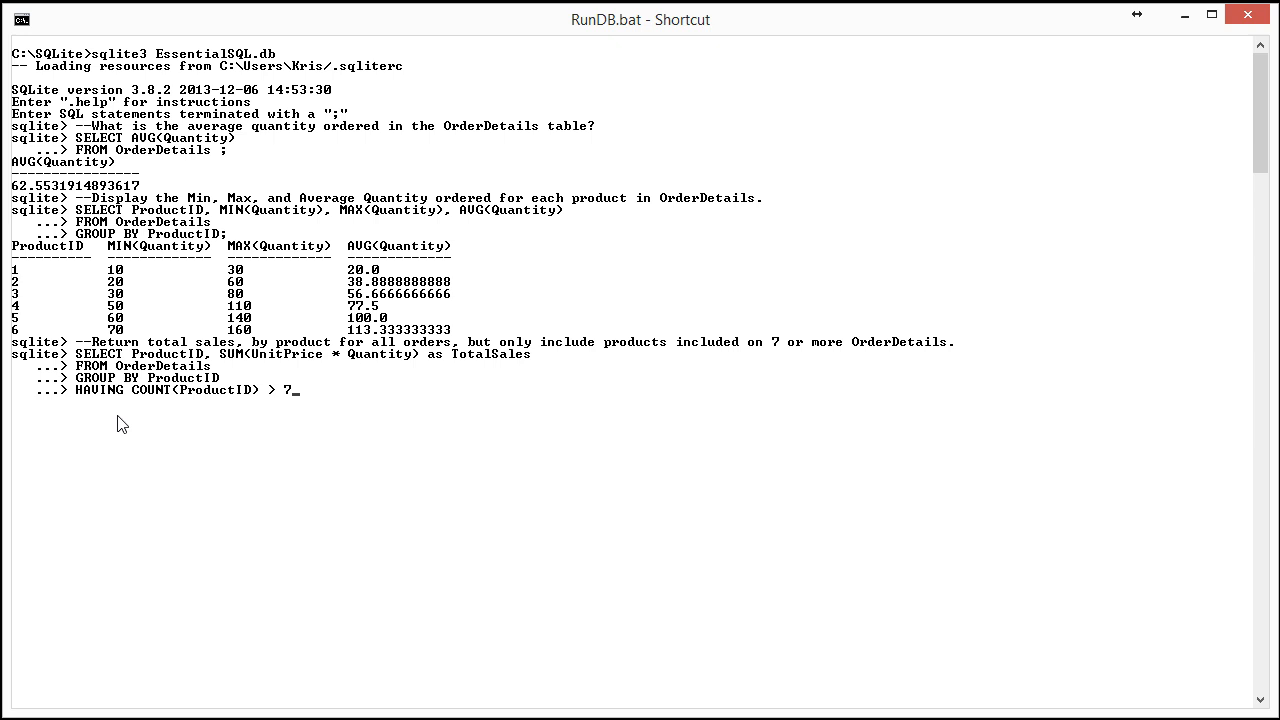
pyautogui.moveTo(247, 368)
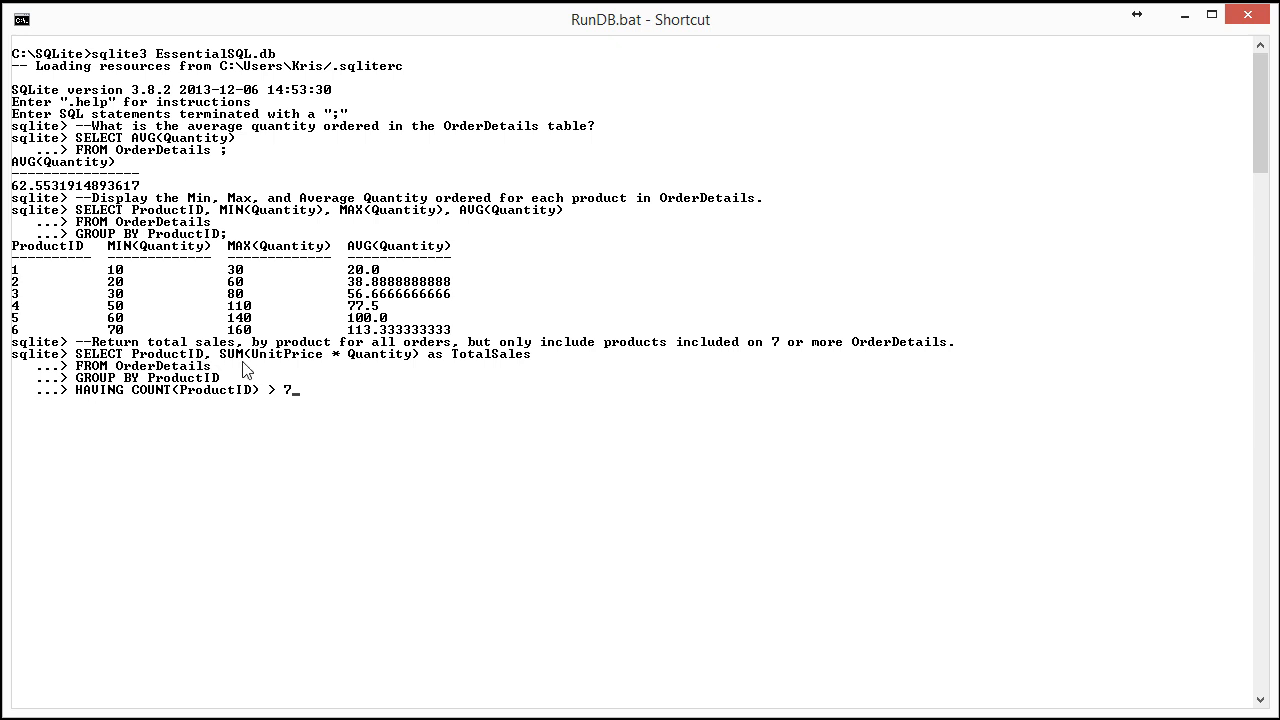
pyautogui.moveTo(287, 365)
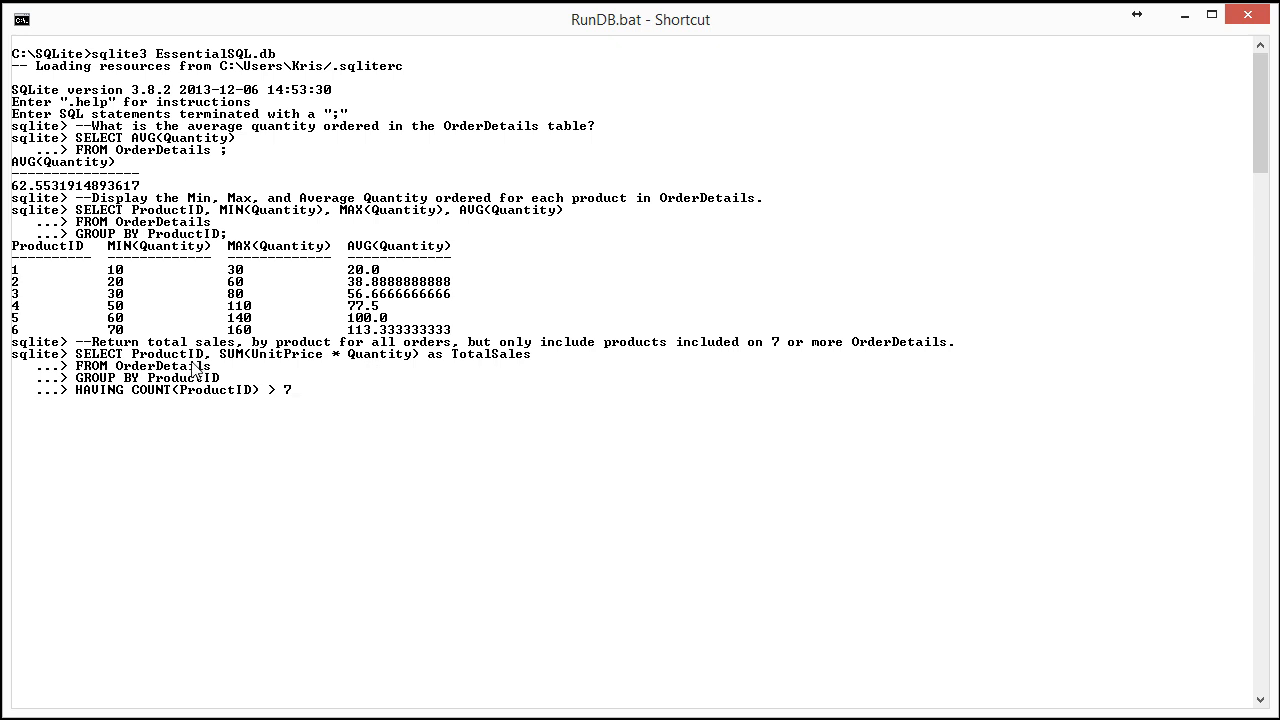
pyautogui.moveTo(145, 385)
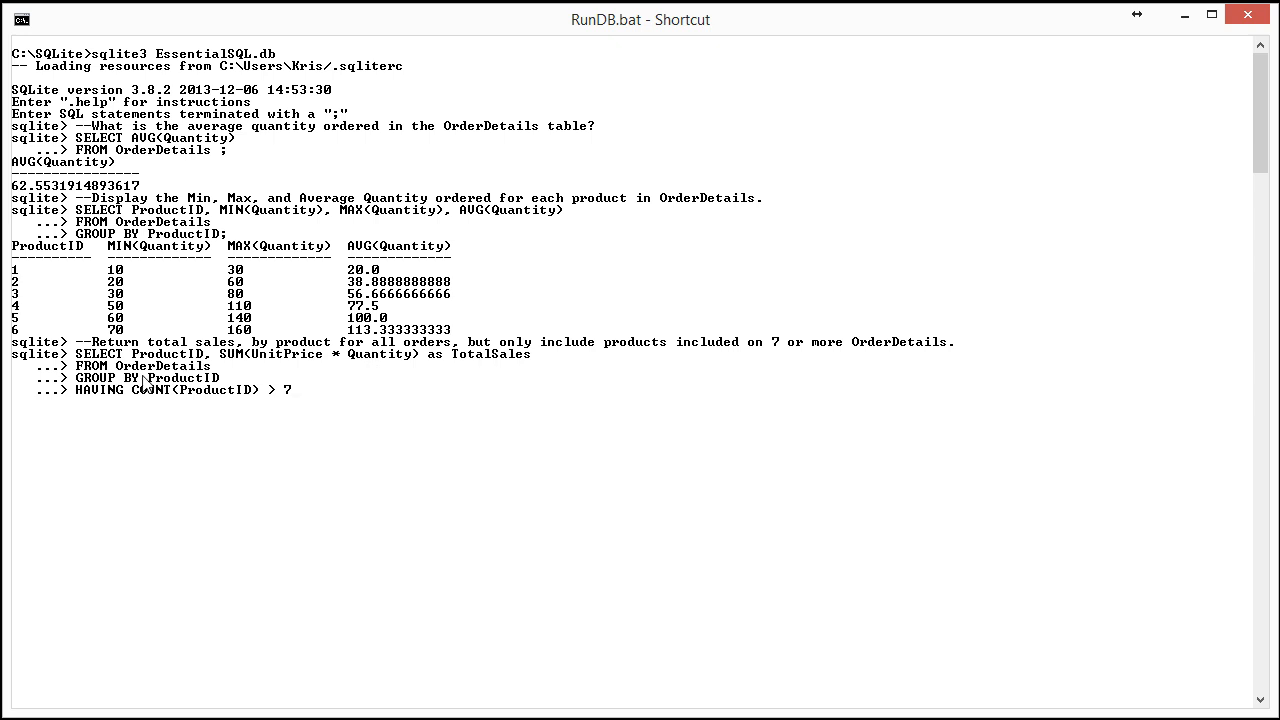
pyautogui.moveTo(180, 389)
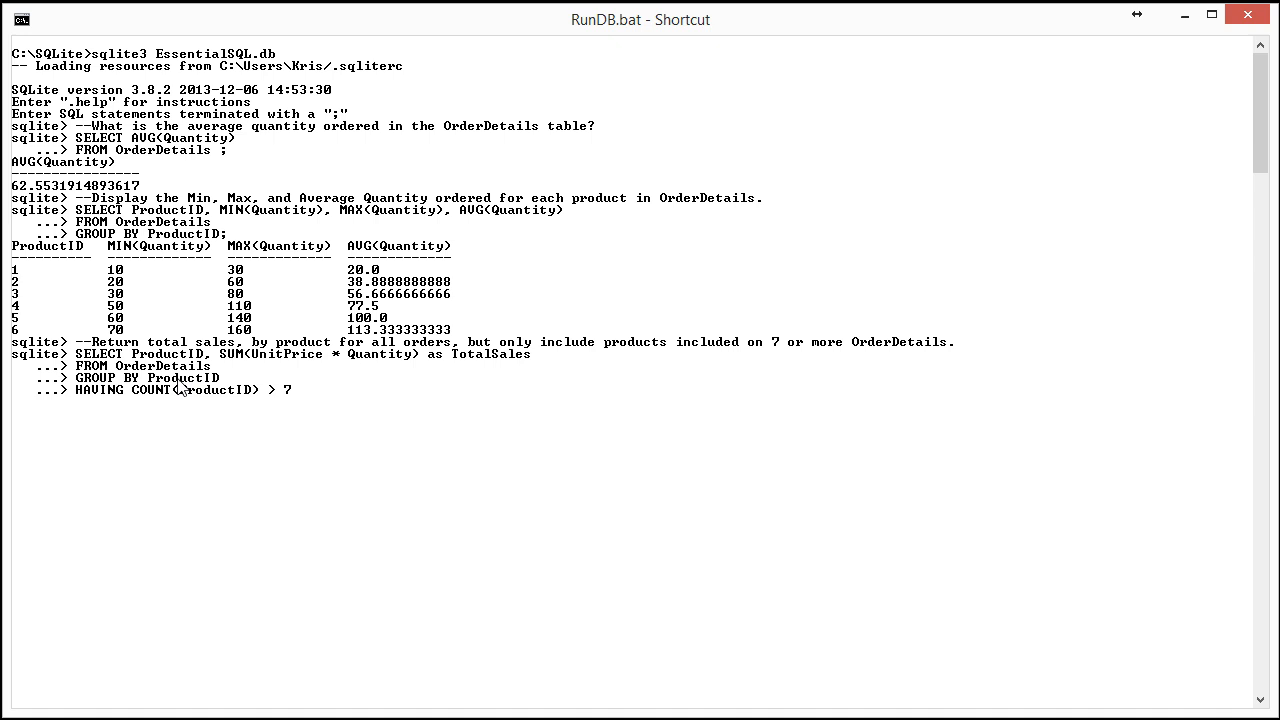
pyautogui.moveTo(140, 402)
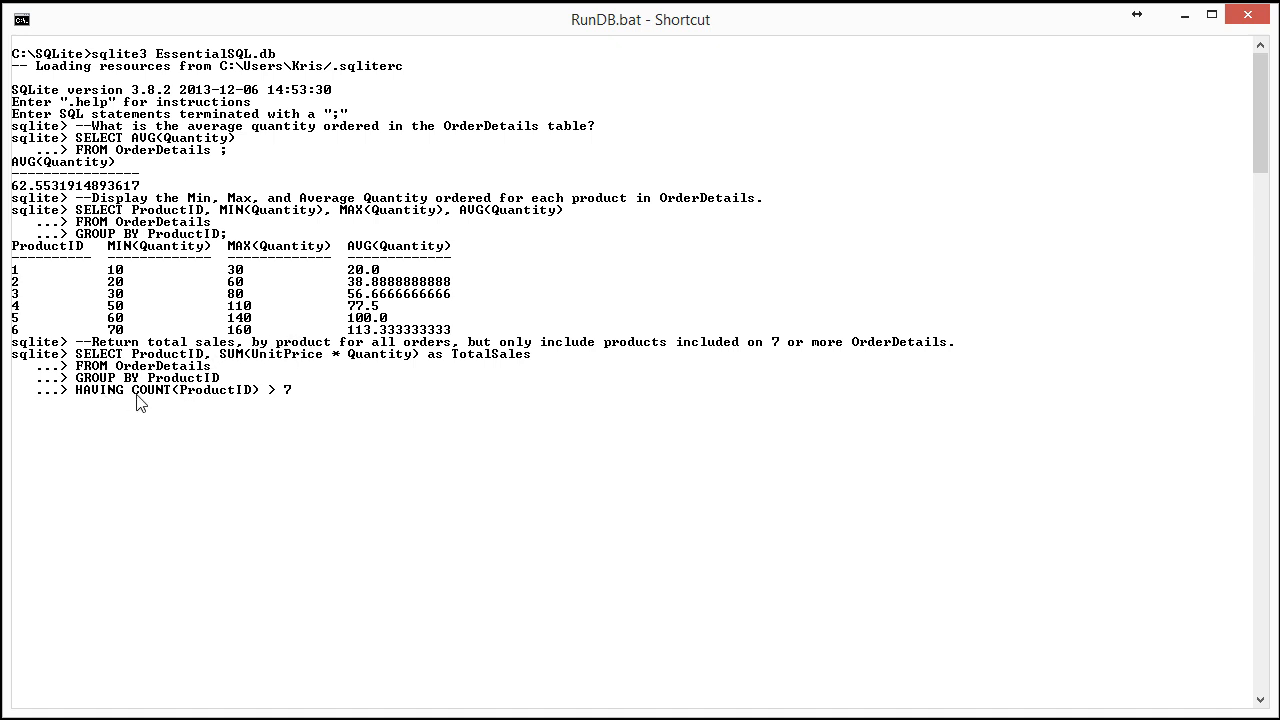
pyautogui.moveTo(295, 402)
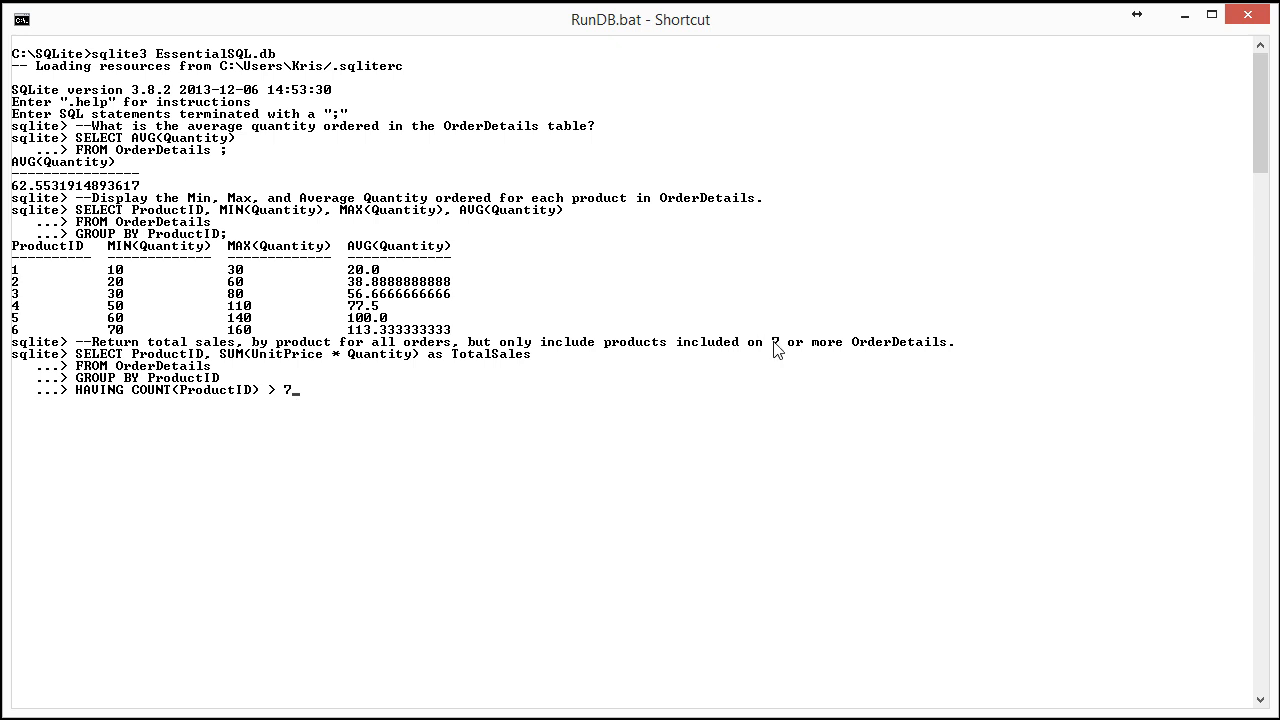
pyautogui.moveTo(340, 405)
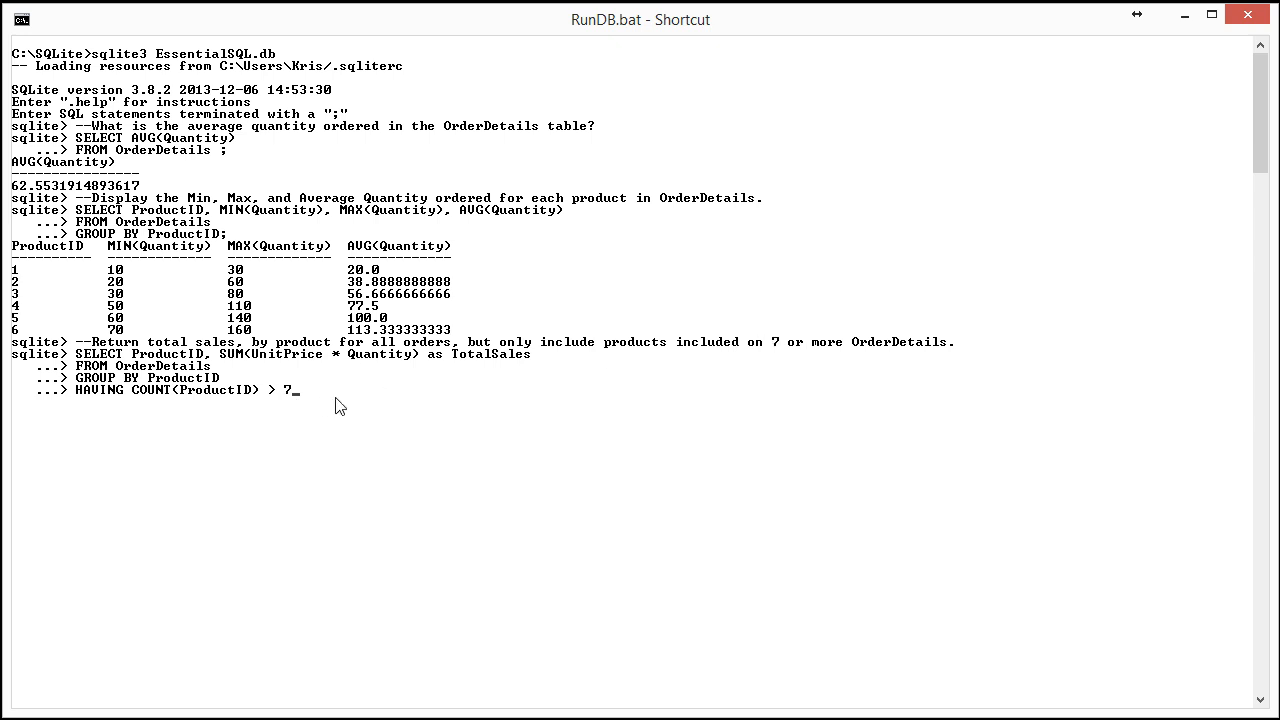
# Change the HAVING condition to COUNT(ProductID) >= 7 and run, listing products 1–4
pyautogui.write('=')
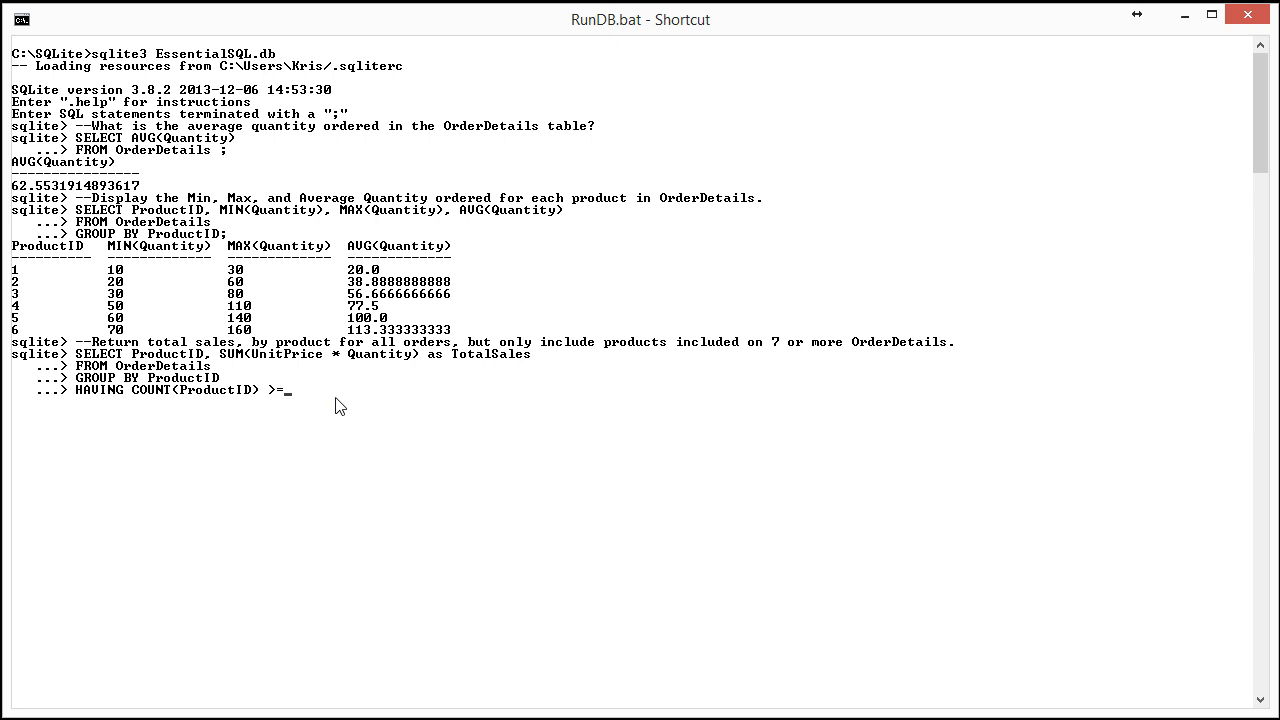
pyautogui.write('7;')
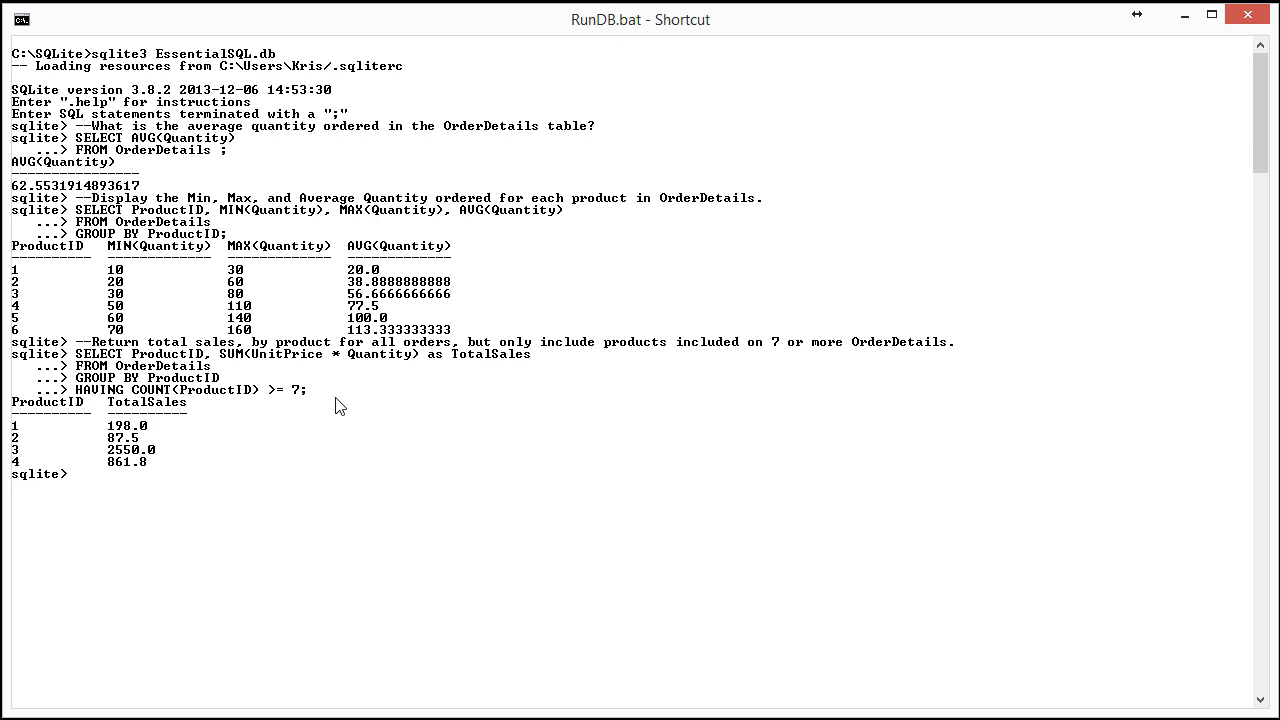
pyautogui.moveTo(378, 410)
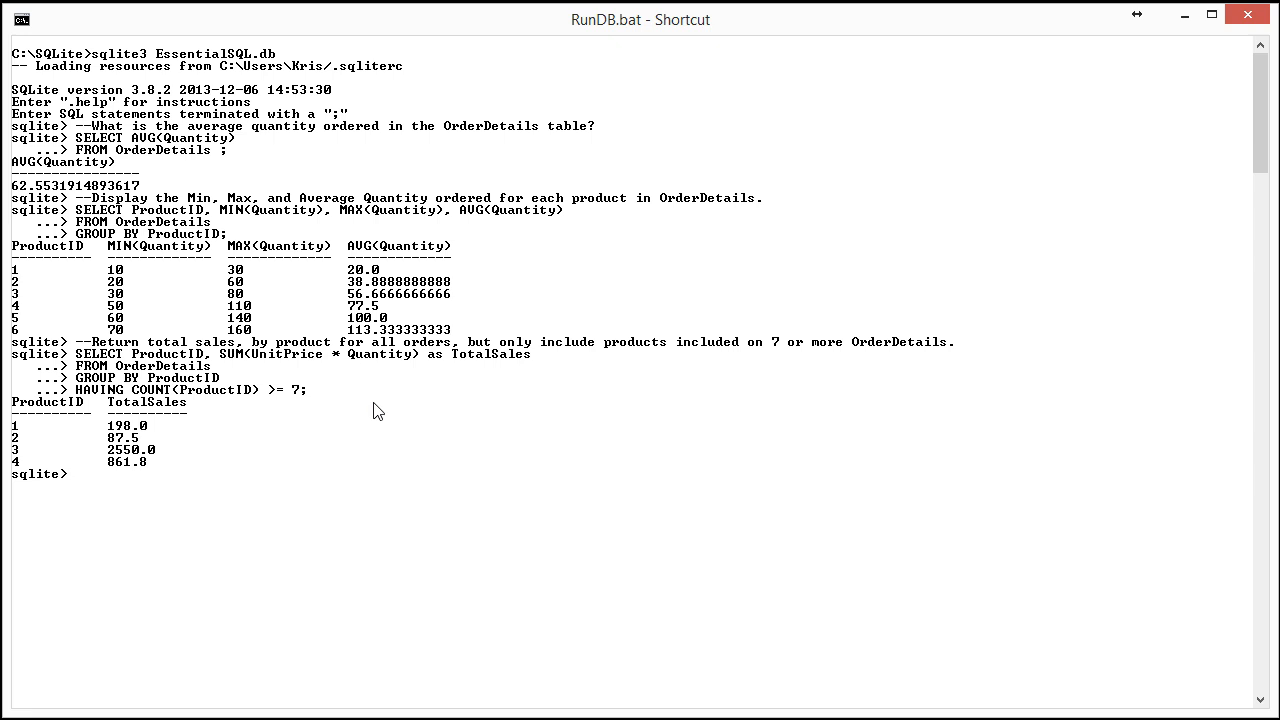